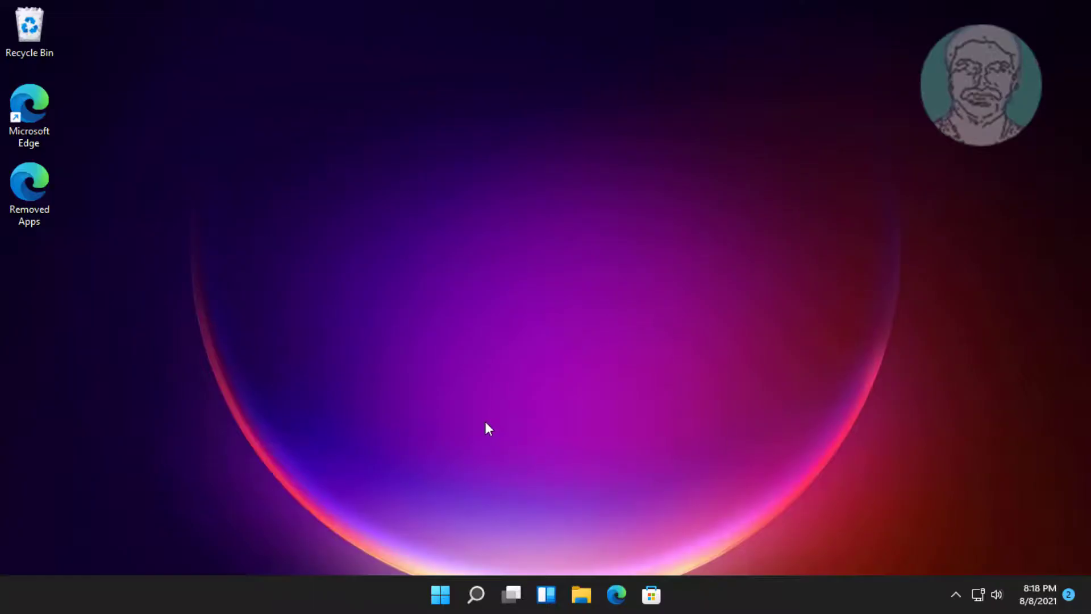
- Search for 'cmd' and launch Command Prompt as administrator
left_click(475, 595)
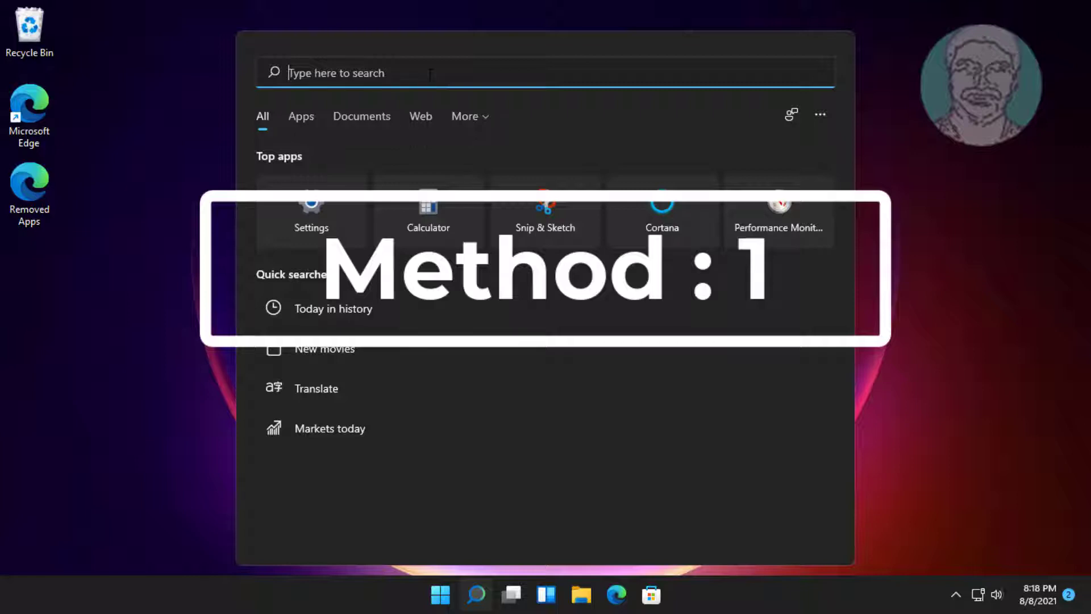
type("cmd")
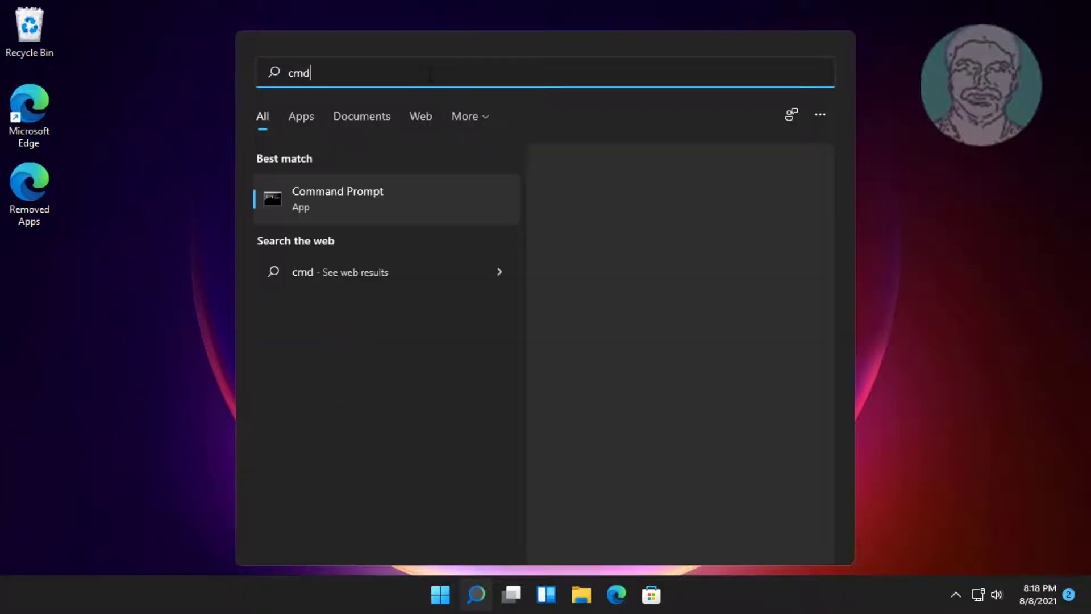
right_click(337, 198)
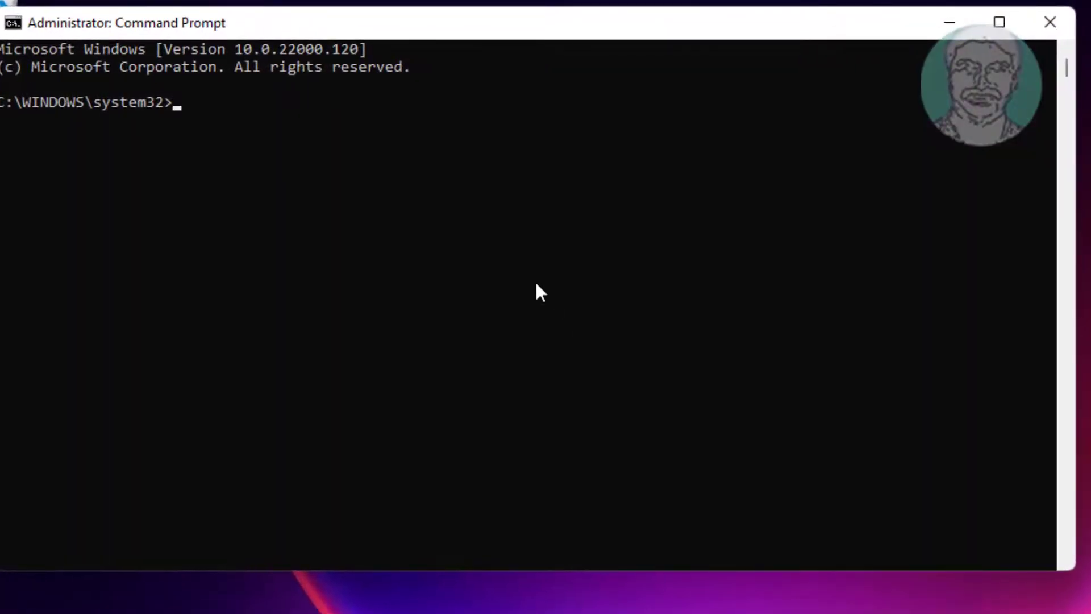
- Reset the TCP/IP stack with netsh int ip reset
type("n")
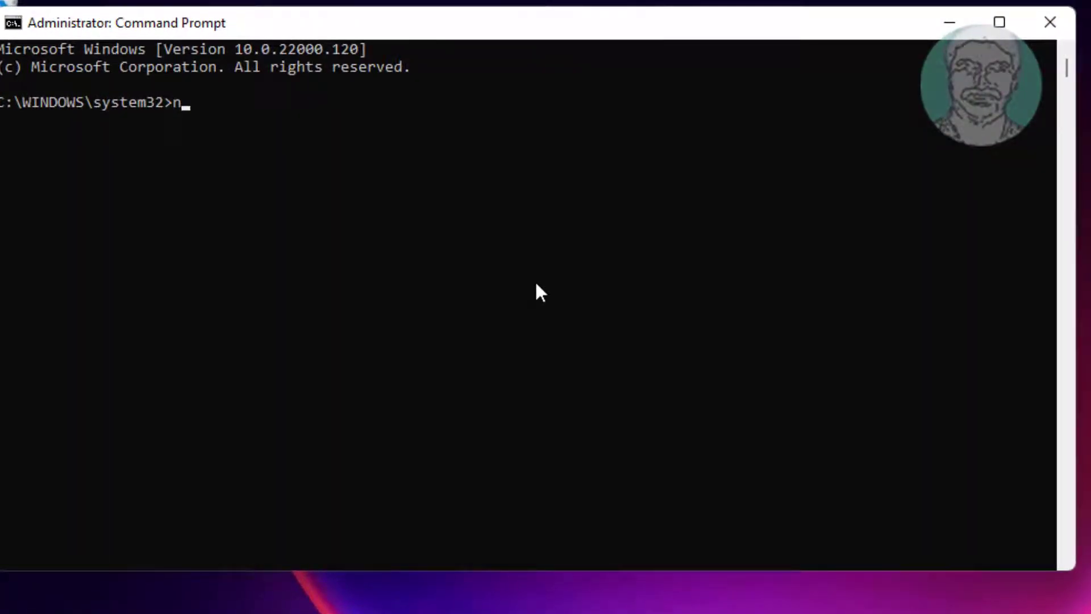
type("etsh")
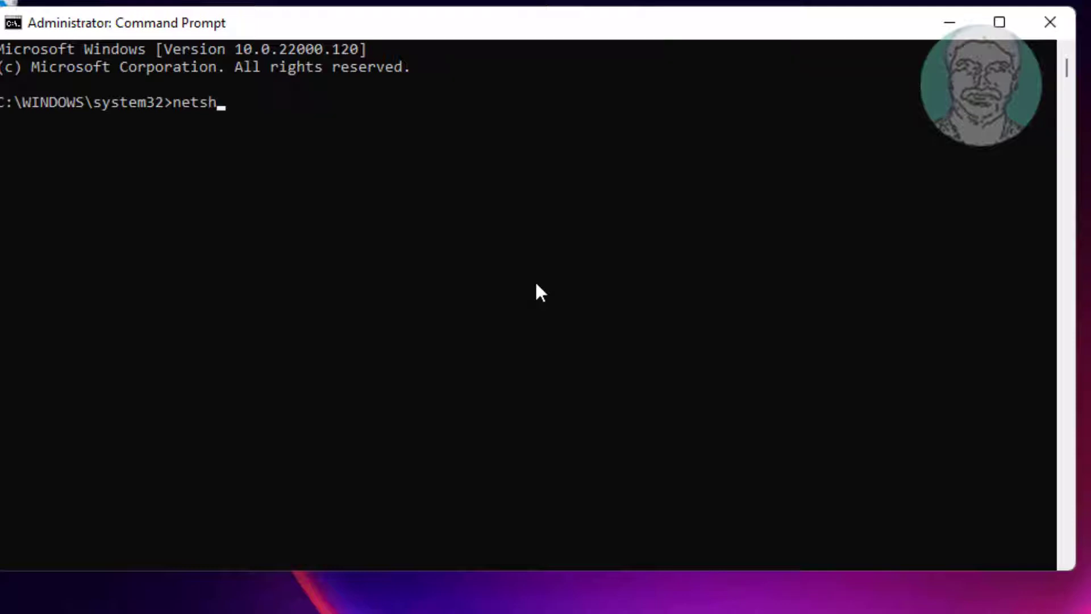
type("int")
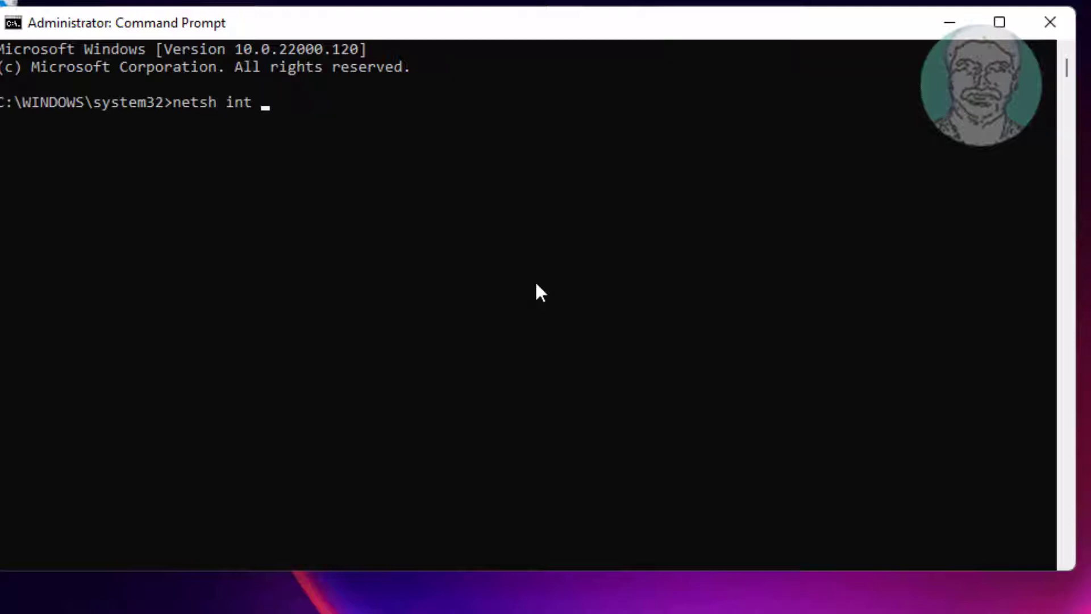
type("ip reset")
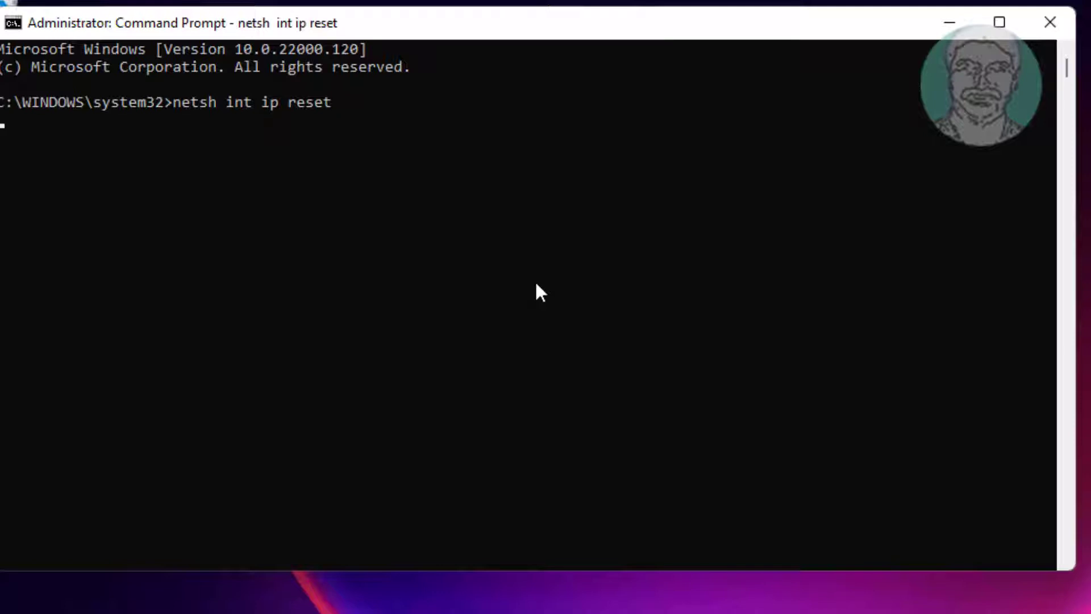
key("enter")
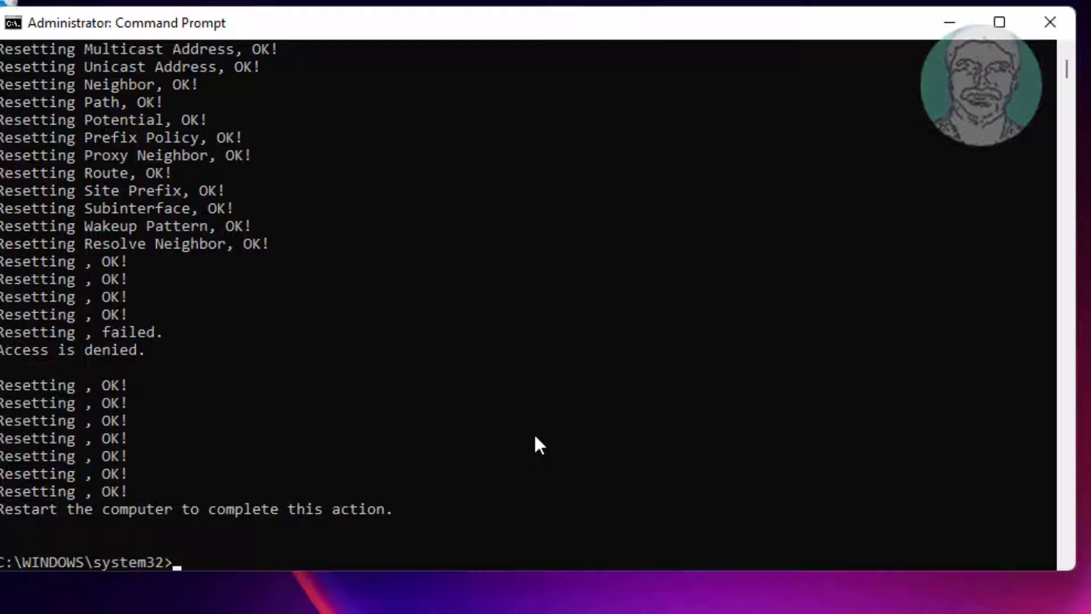
- Run netsh winsock reset and ipconfig /flushdns, then exit Command Prompt
type("netsh winsock reset")
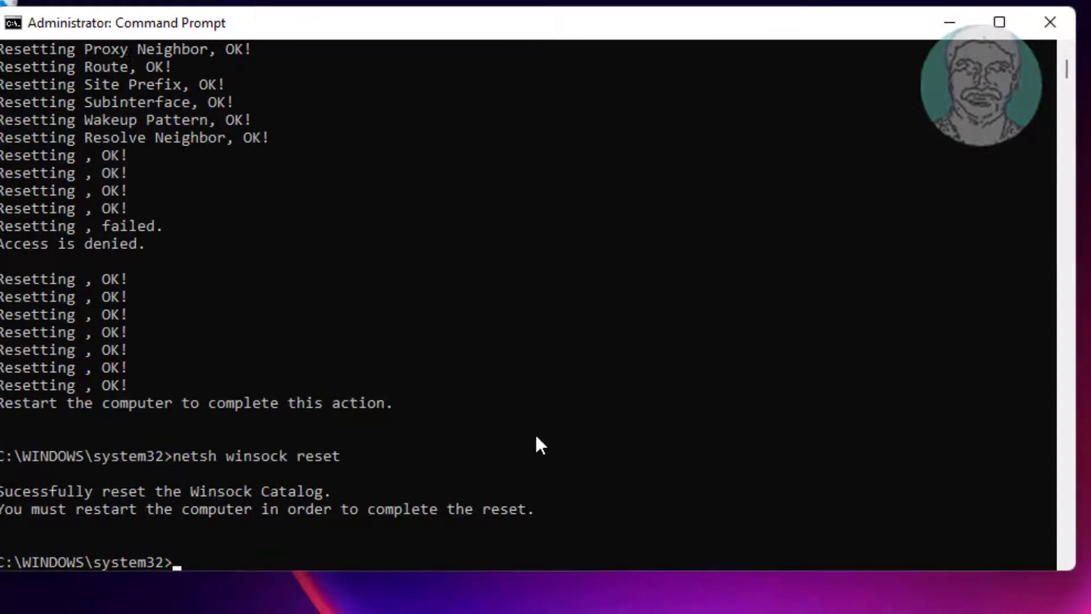
type("ipconfig /")
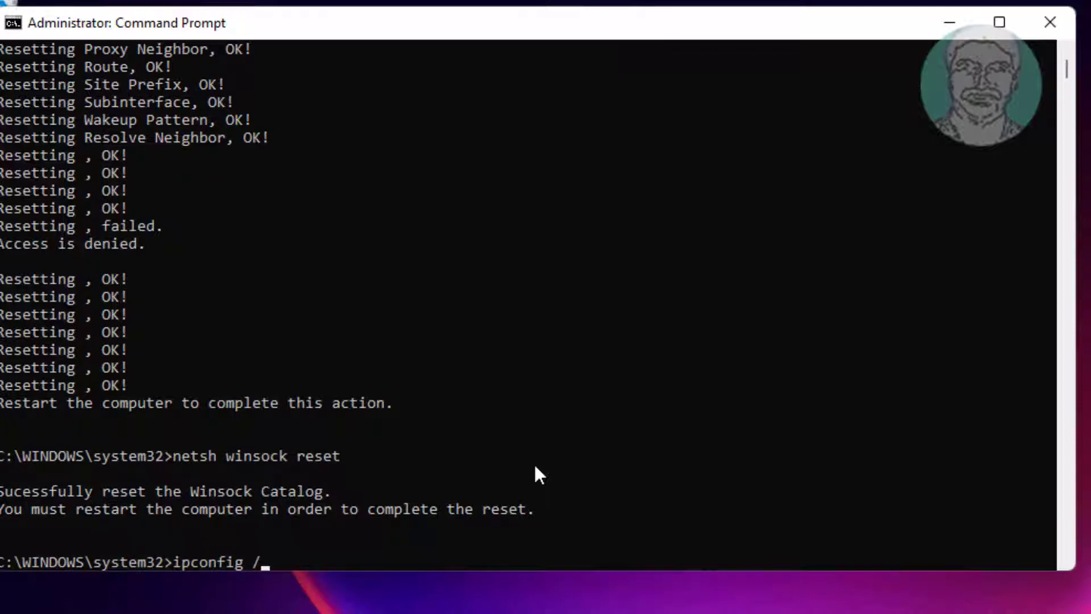
type("flushdns")
type("ex")
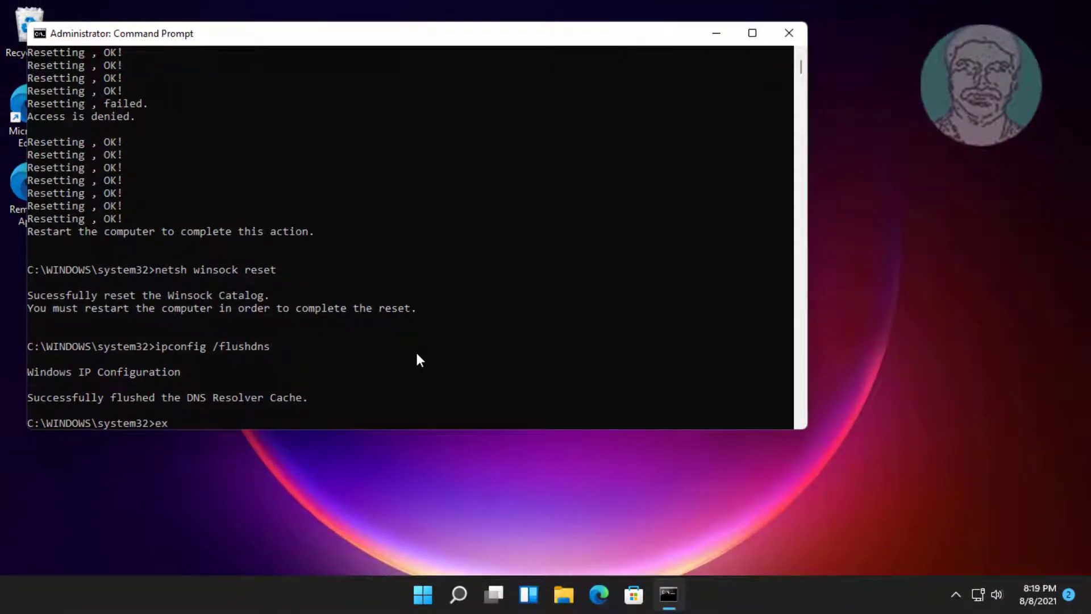
key("Return")
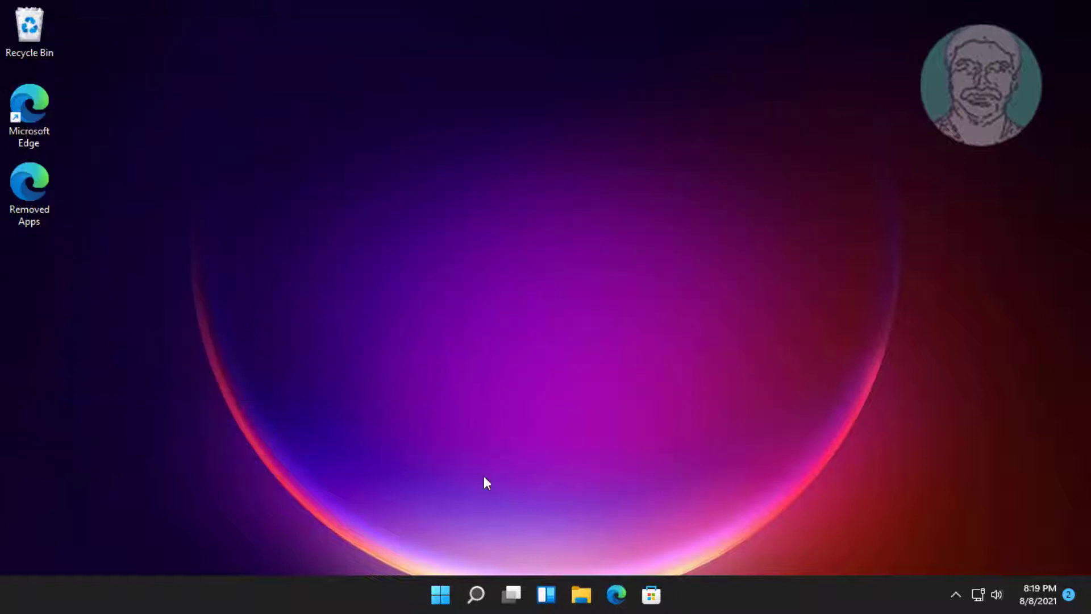
- Restart the PC from the Start menu's power options and reopen Start afterwards
left_click(440, 594)
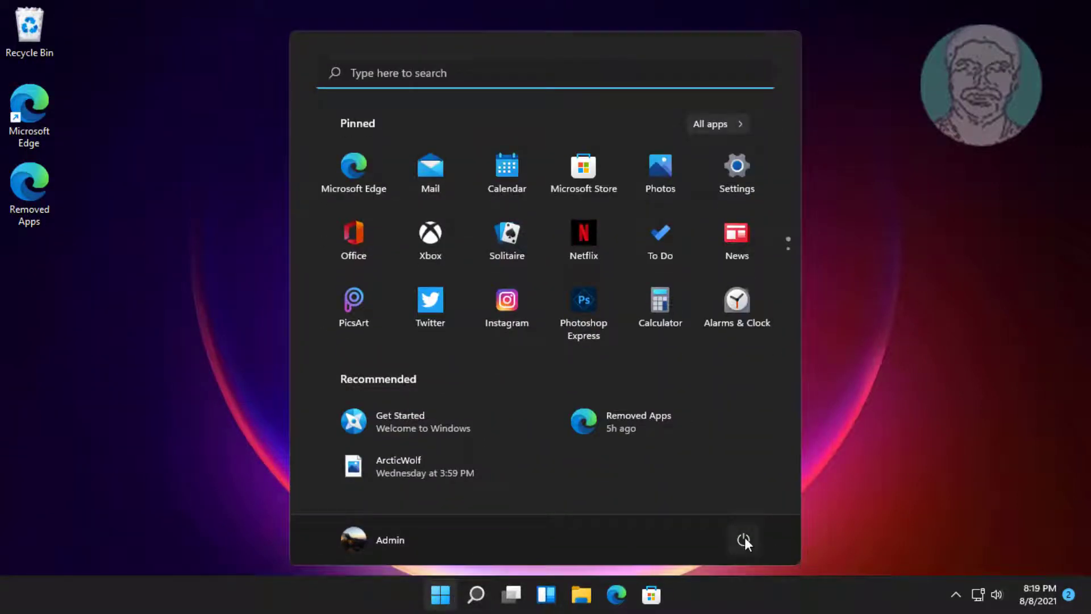
left_click(743, 539)
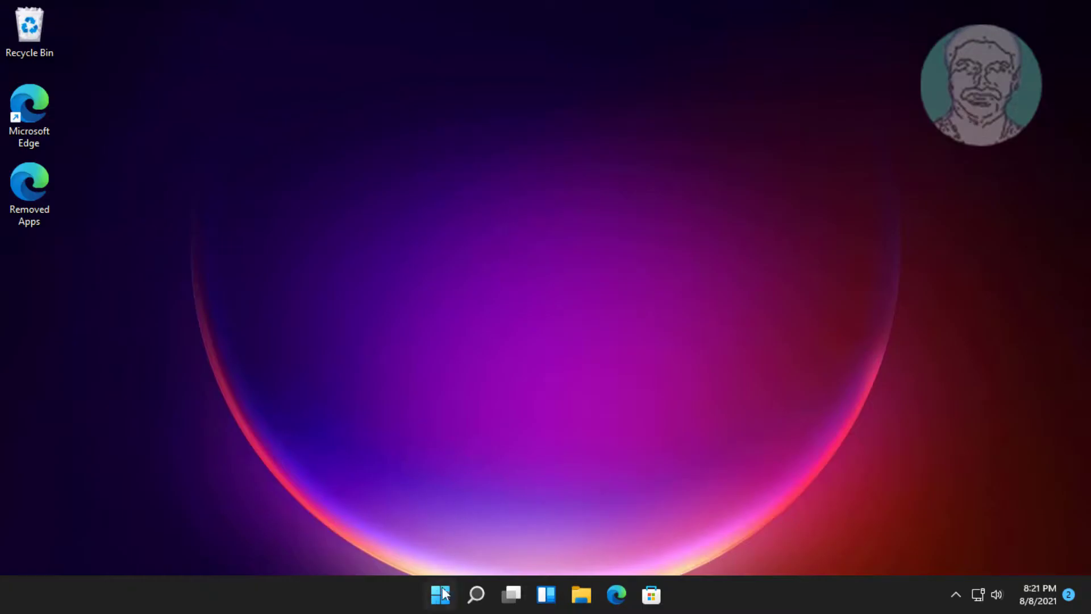
left_click(439, 595)
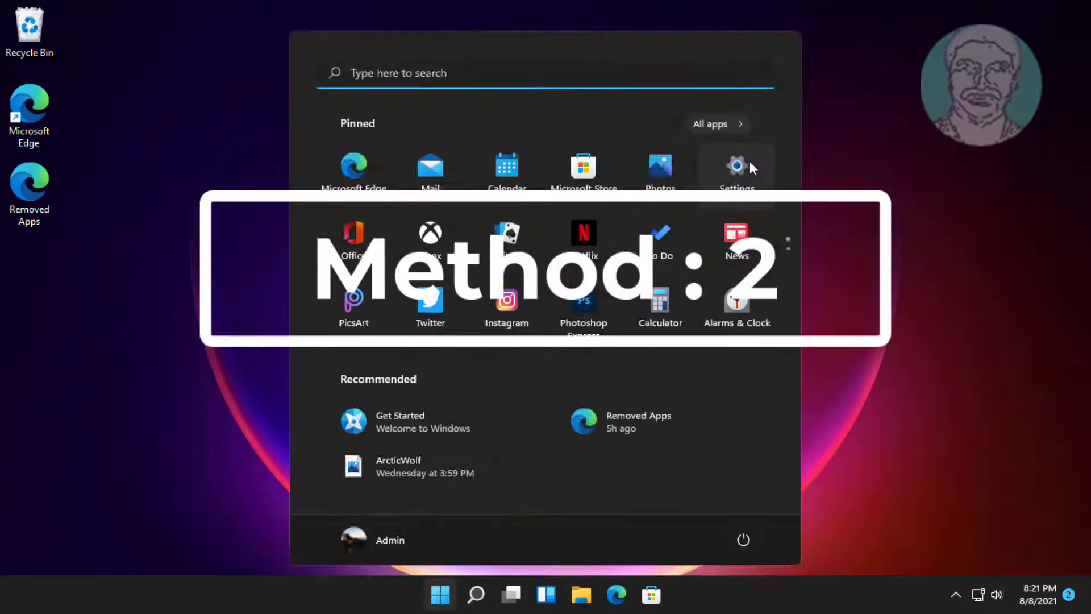
- Go to Settings > Network & internet > Ethernet and scroll to the IP and DNS assignment details
left_click(736, 171)
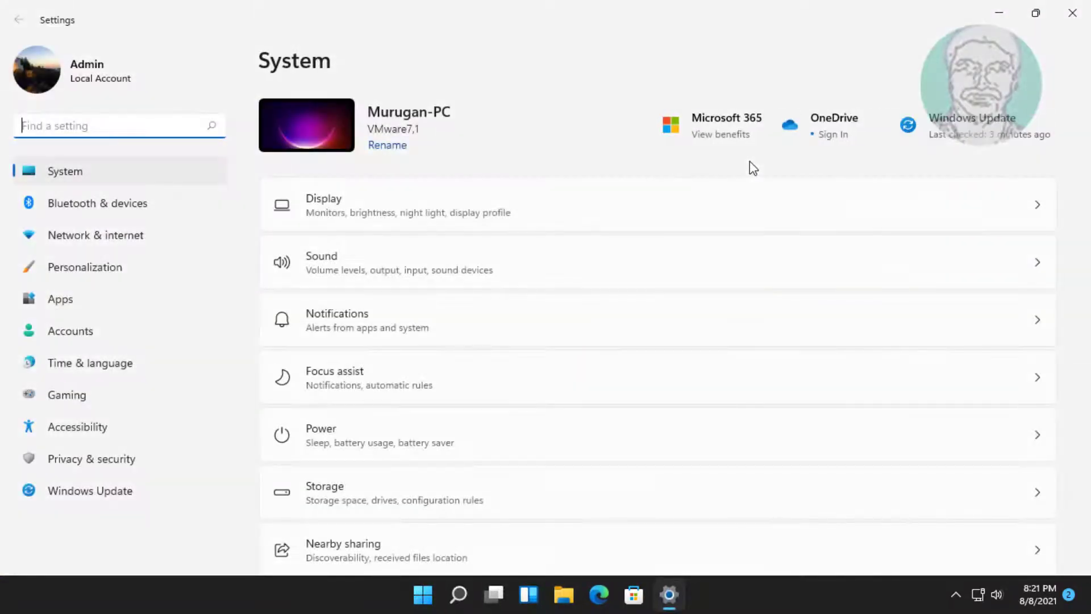
mouse_move(83, 235)
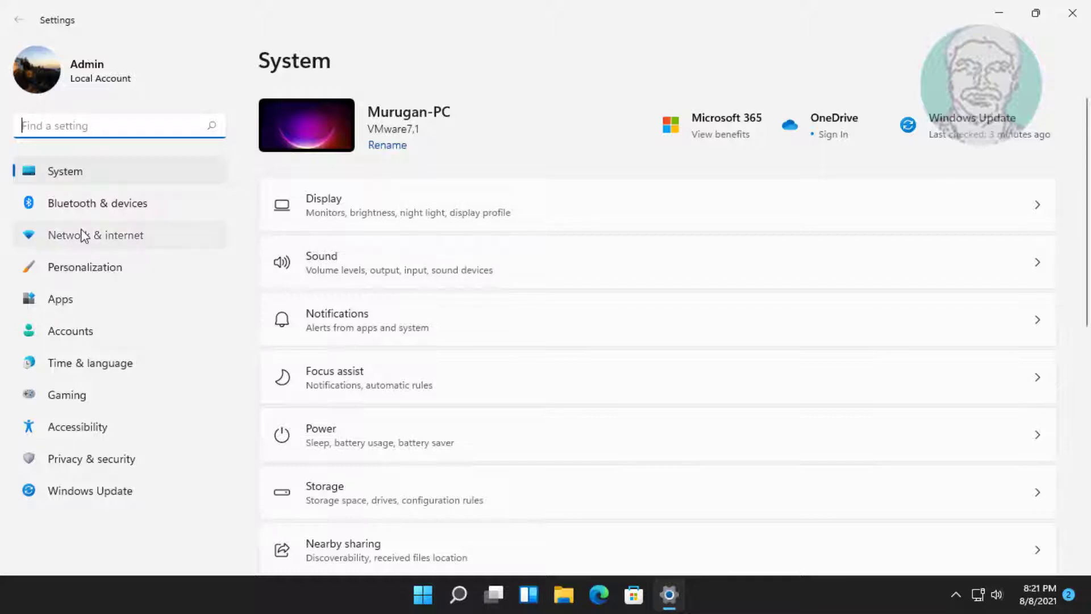
left_click(96, 235)
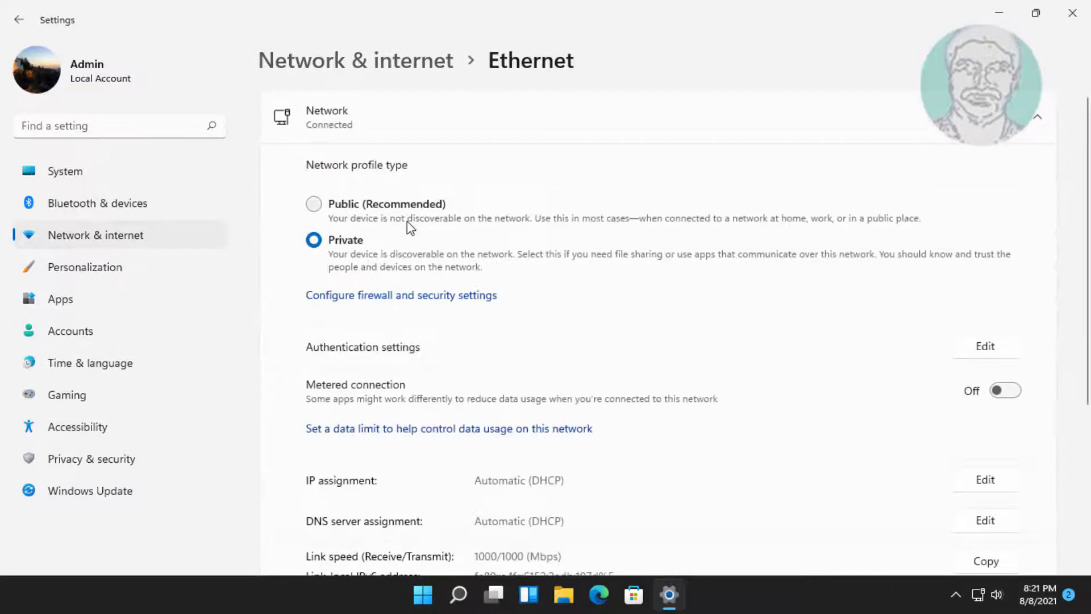
scroll("down", 3)
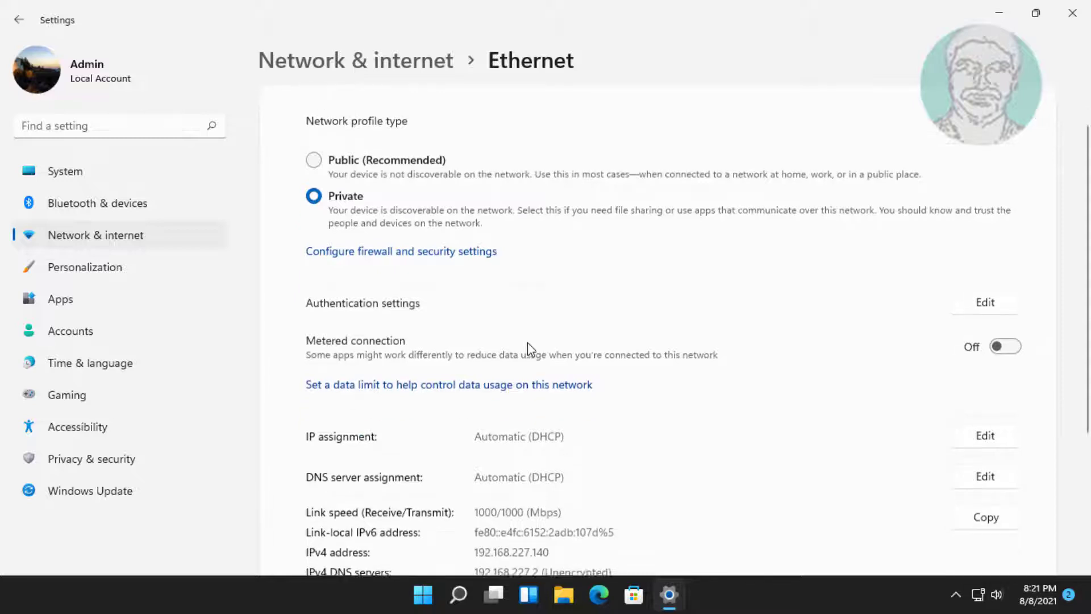
scroll("down", 3)
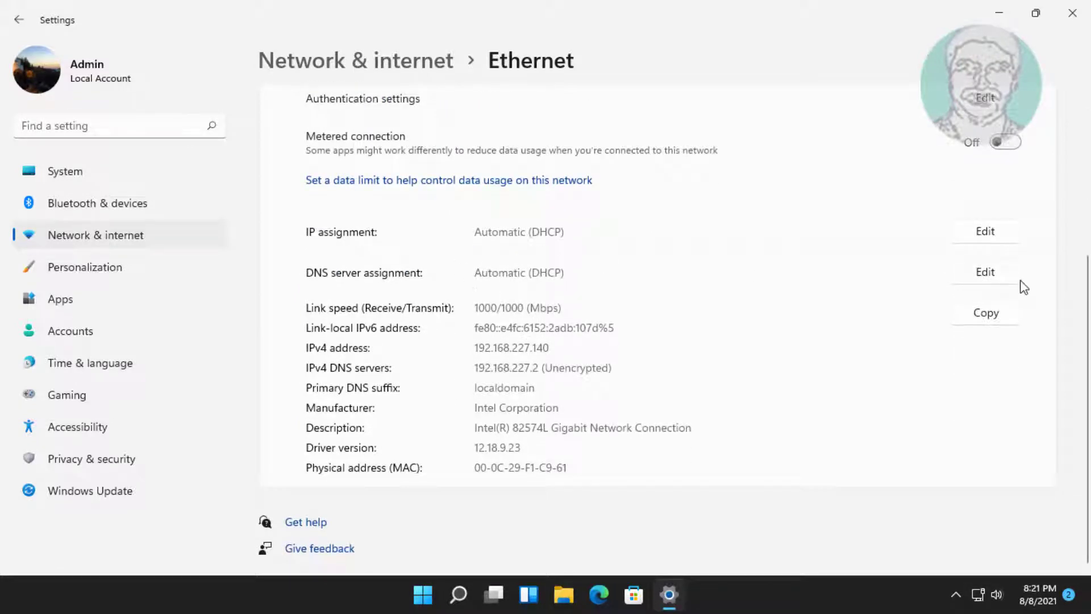
- Set manual IPv4 DNS servers 8.8.8.8 preferred and 8.8.4.4 alternate, and save
left_click(985, 272)
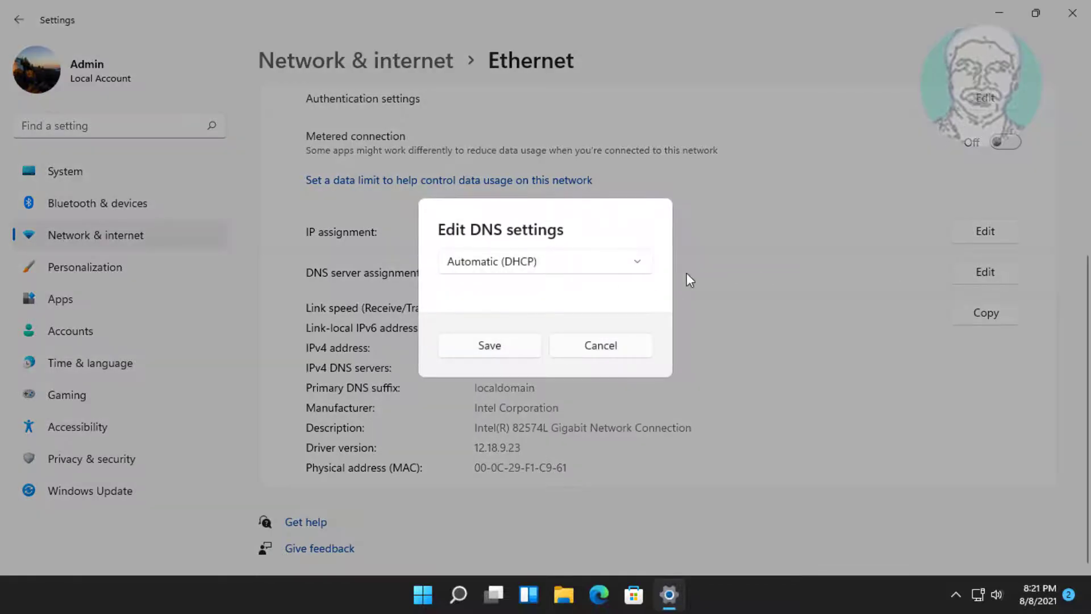
left_click(545, 261)
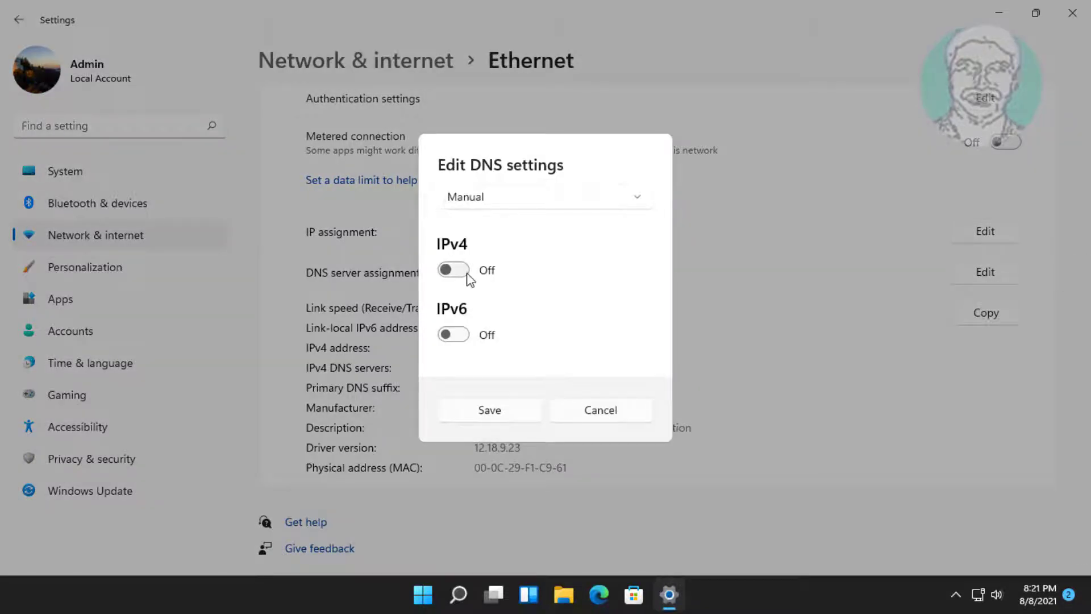
left_click(454, 271)
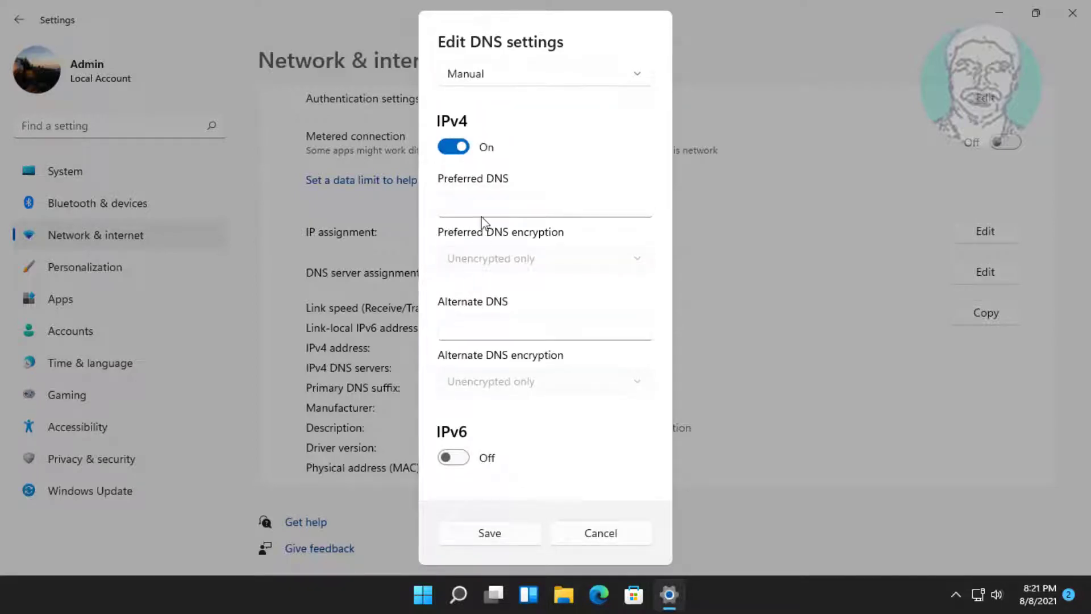
type("8")
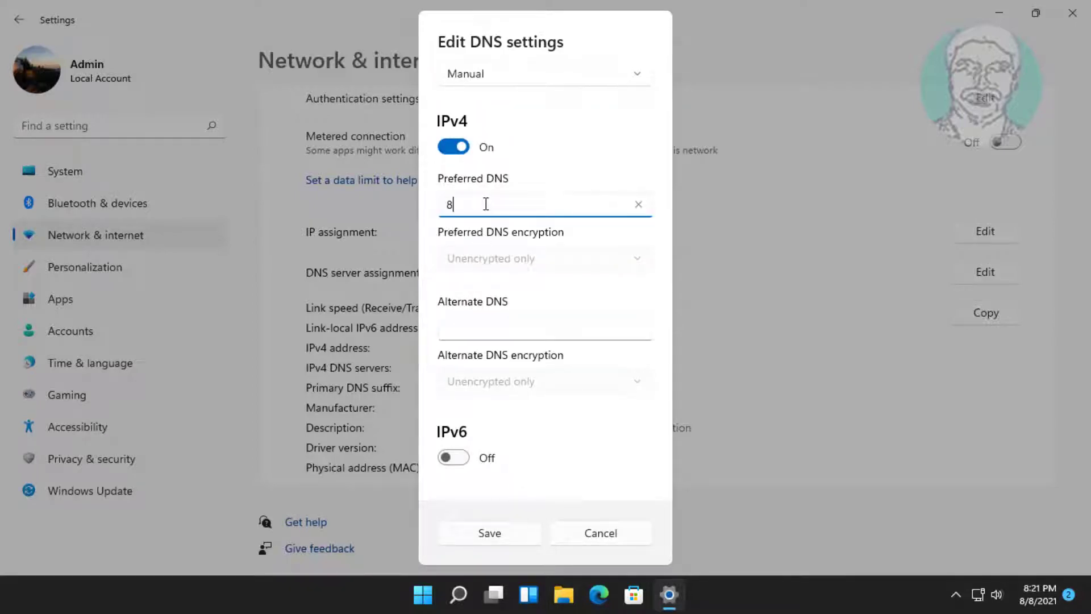
type(".8.8.8")
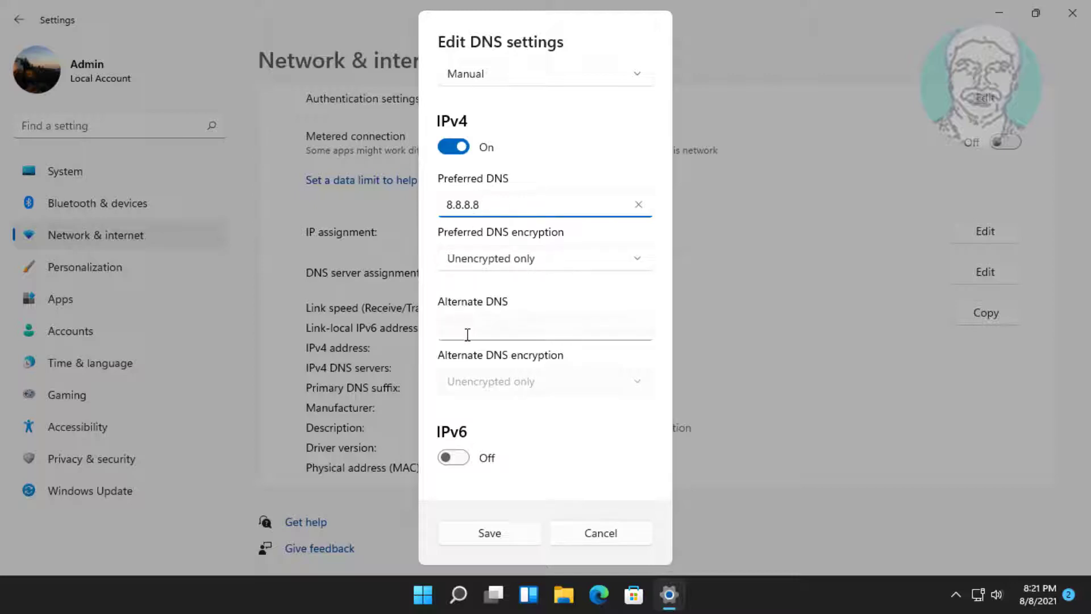
type("8")
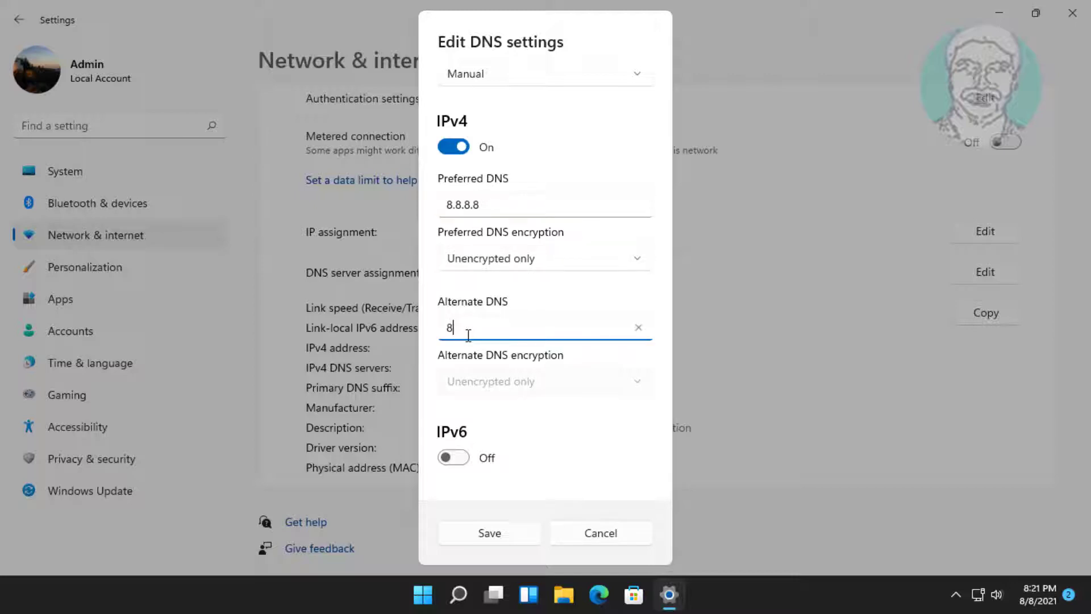
type(".8.4.4")
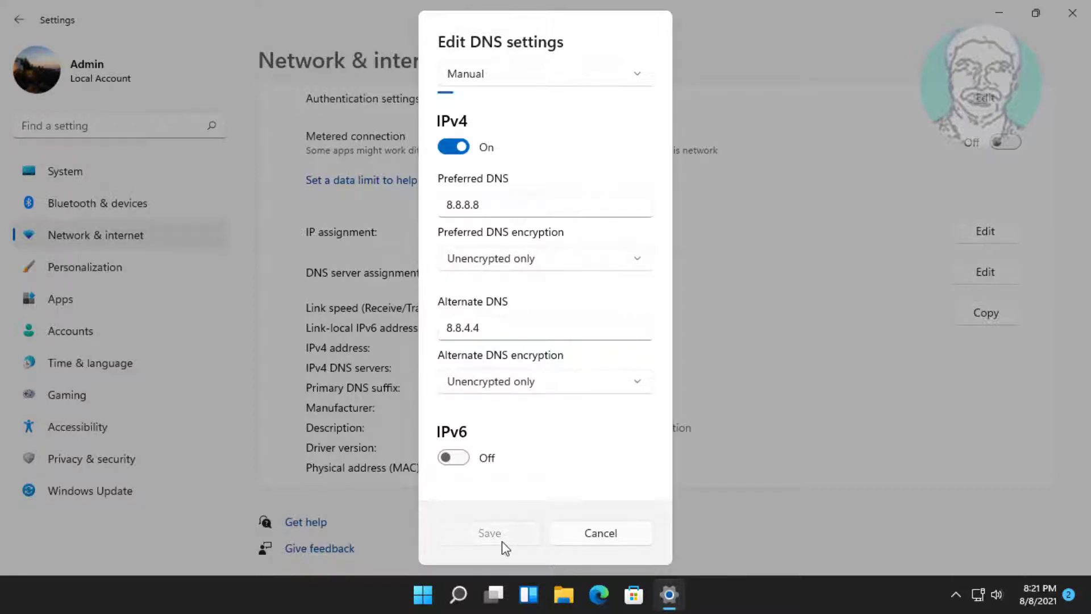
left_click(488, 533)
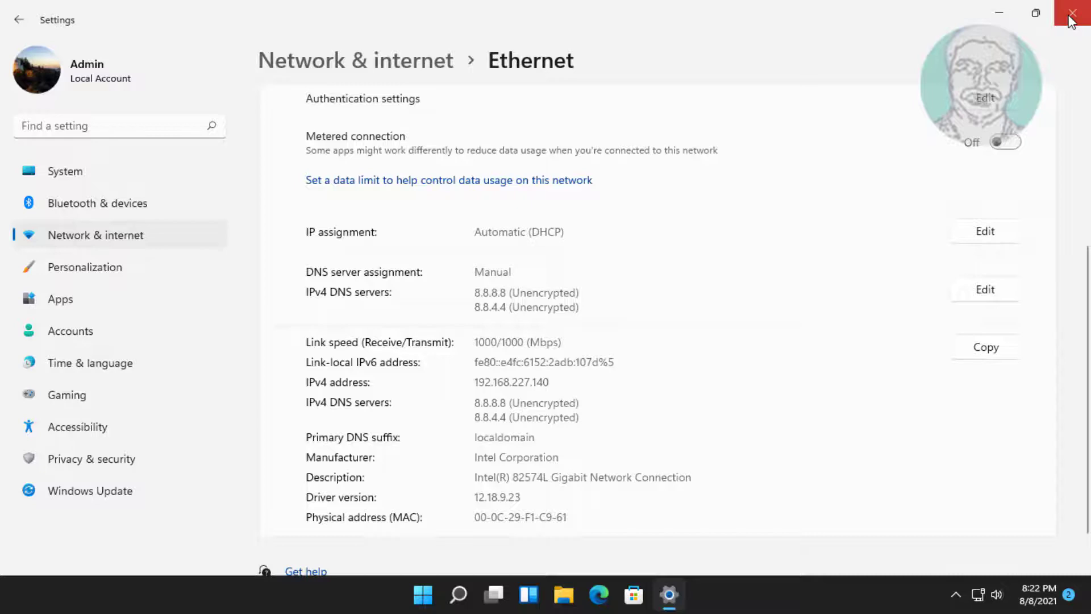
left_click(1072, 13)
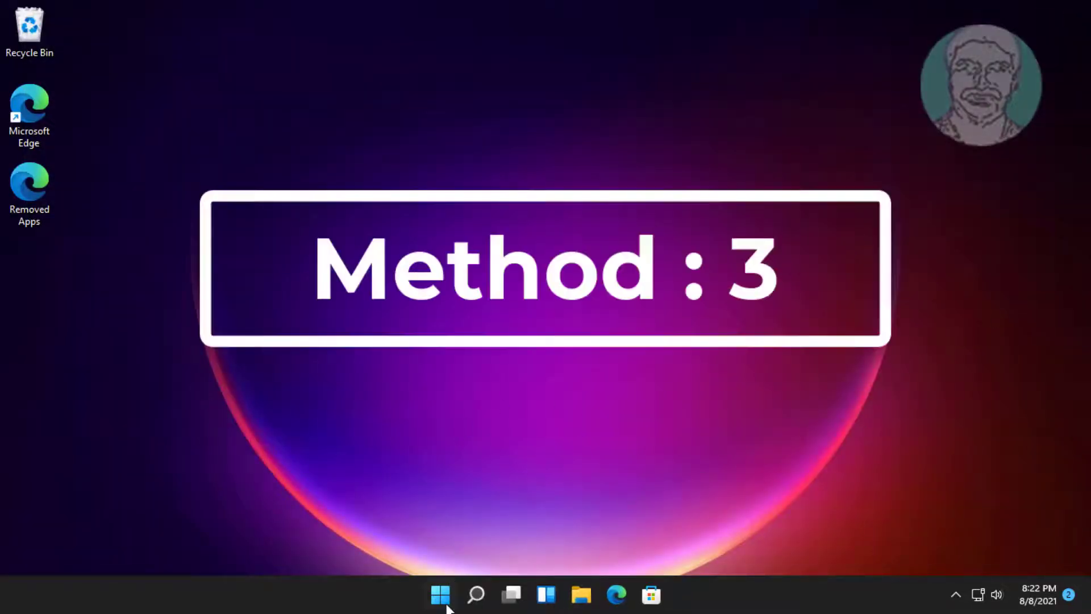
left_click(440, 595)
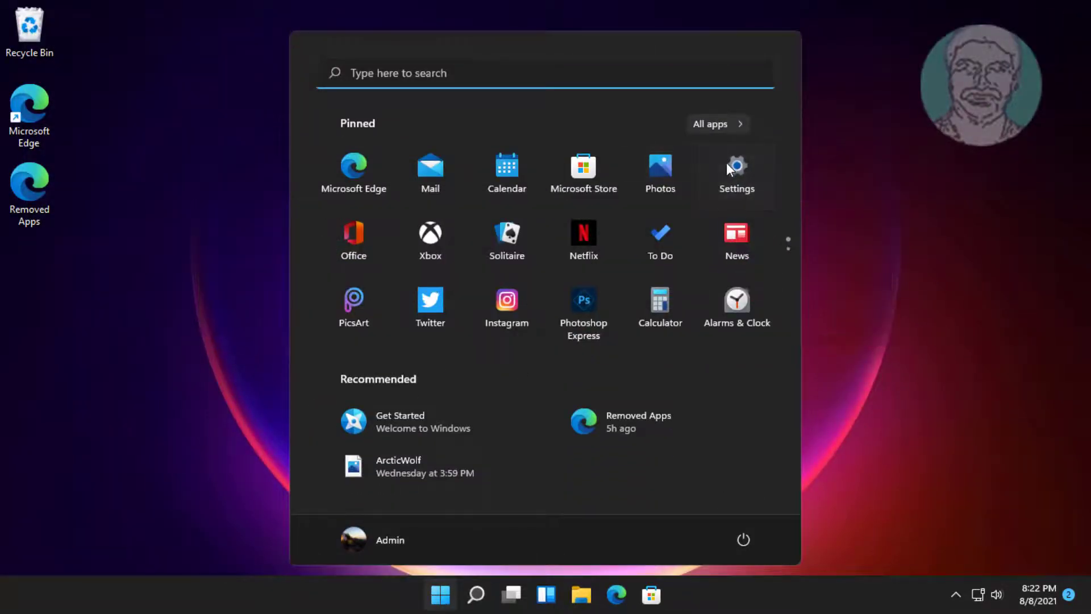
left_click(737, 173)
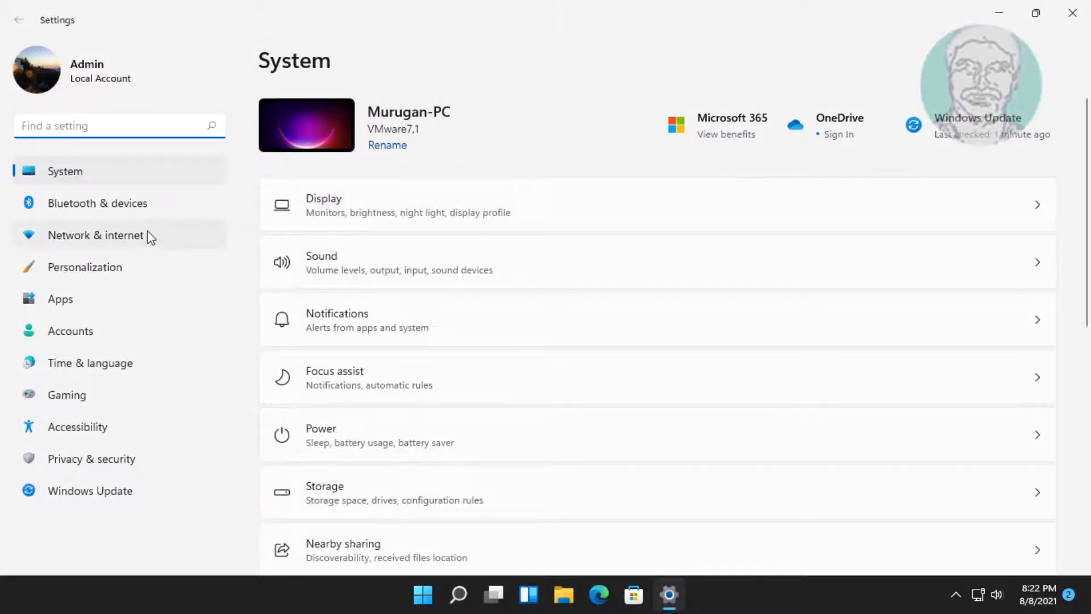
left_click(96, 235)
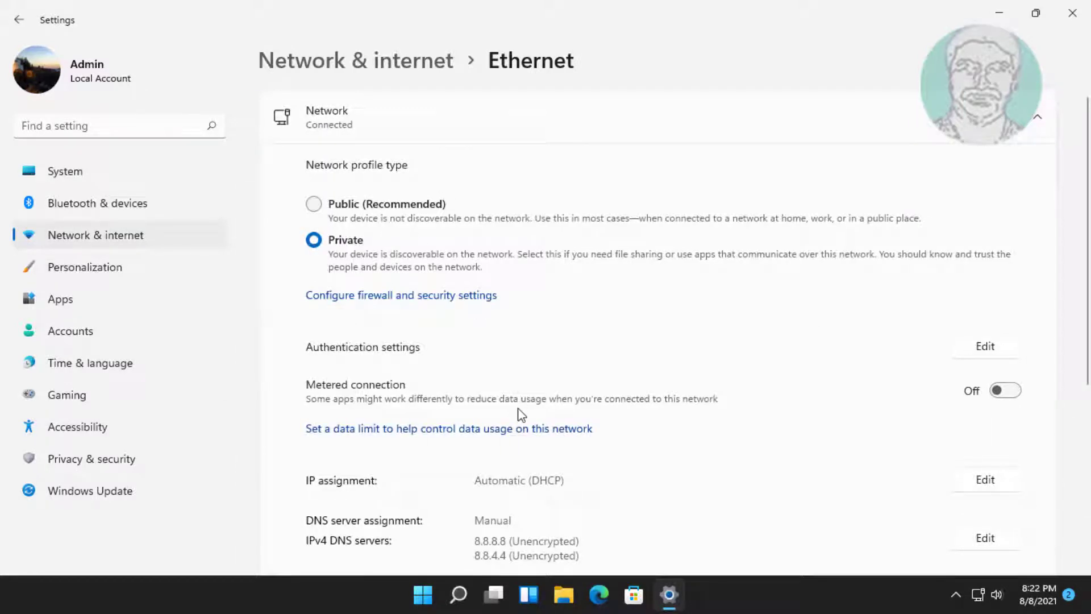
scroll("down", 3)
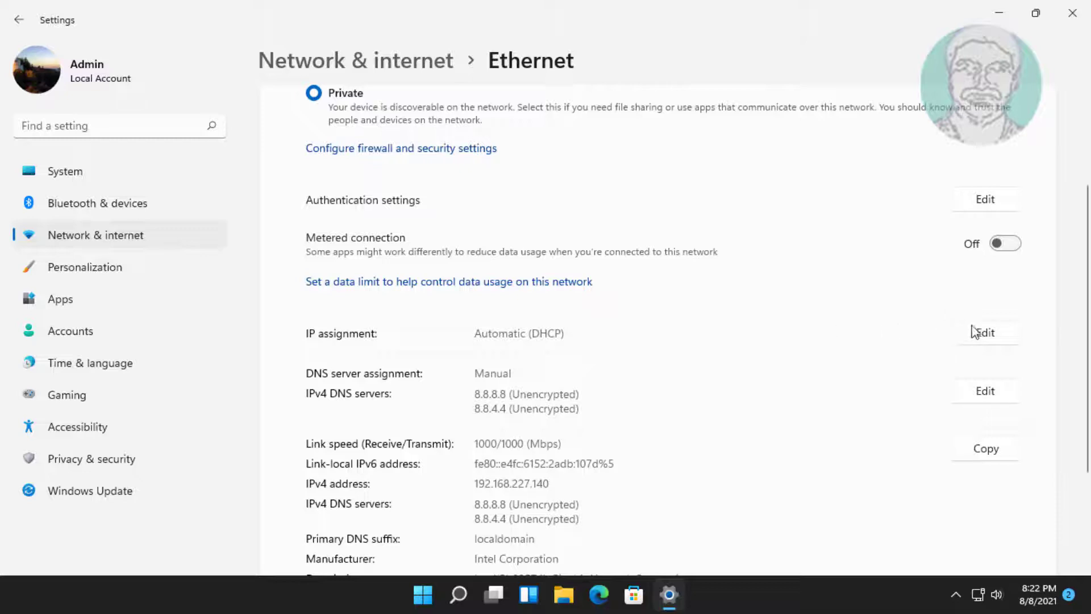
- Assign static IPv4 192.168.1.28, mask 255.255.255.0, gateway 192.168.1.1, and save
left_click(984, 332)
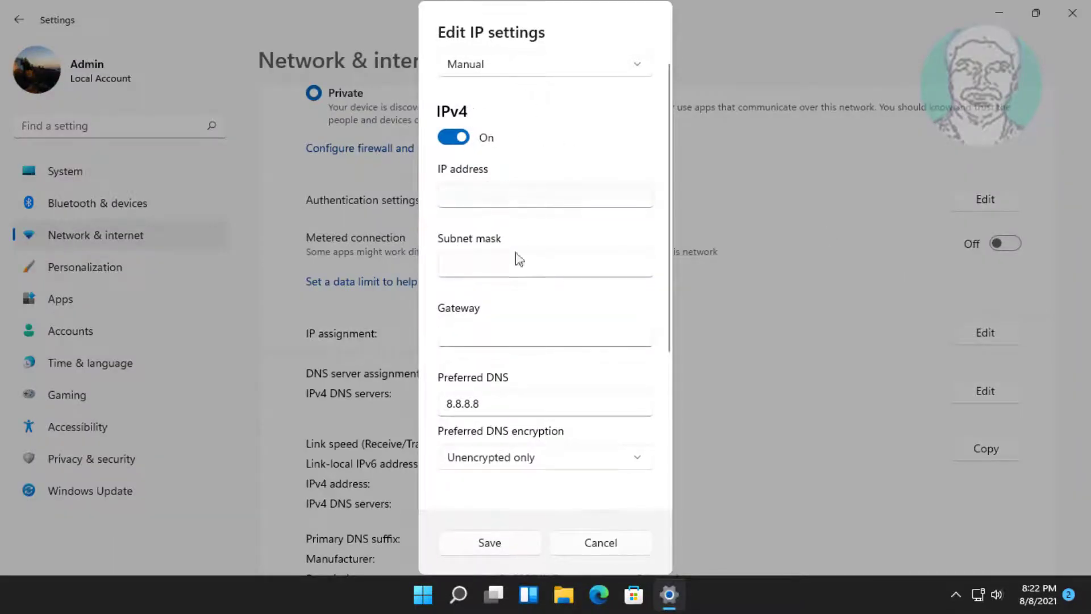
type("192.168.1.28")
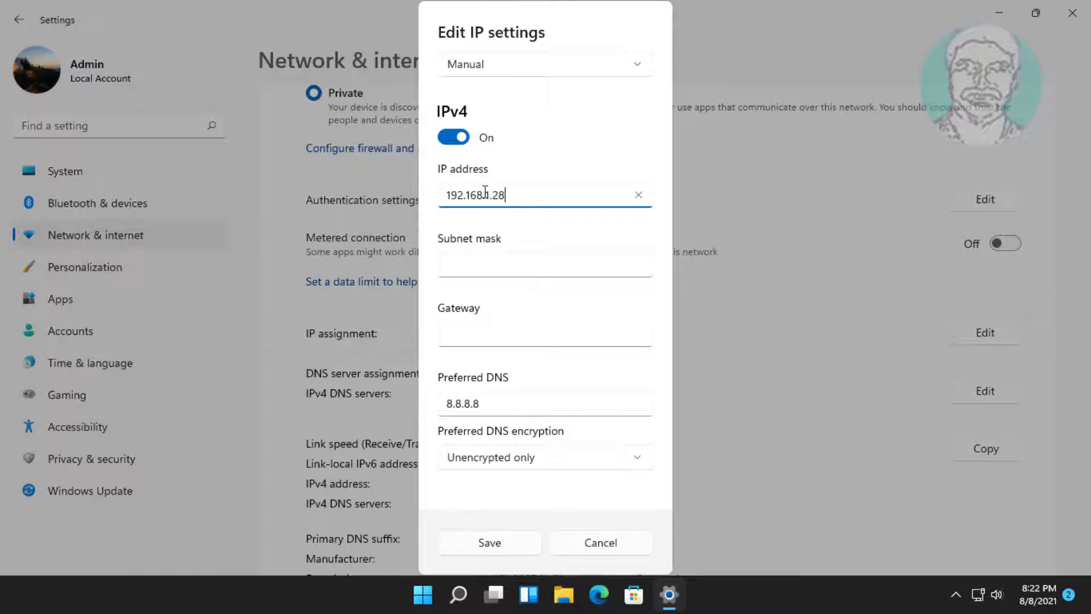
left_click(544, 263)
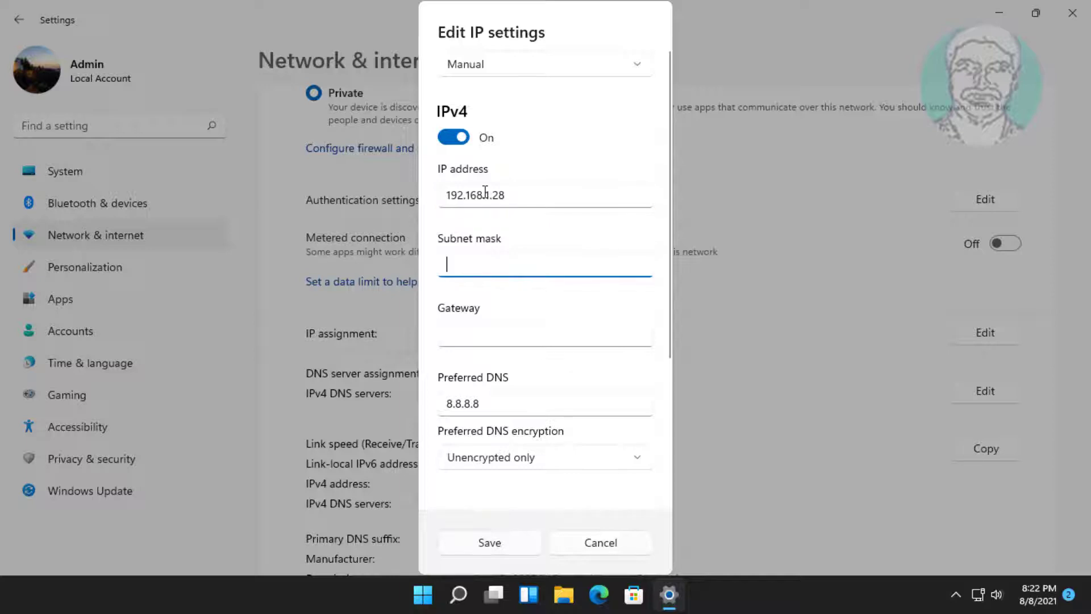
type("255.255.255.0")
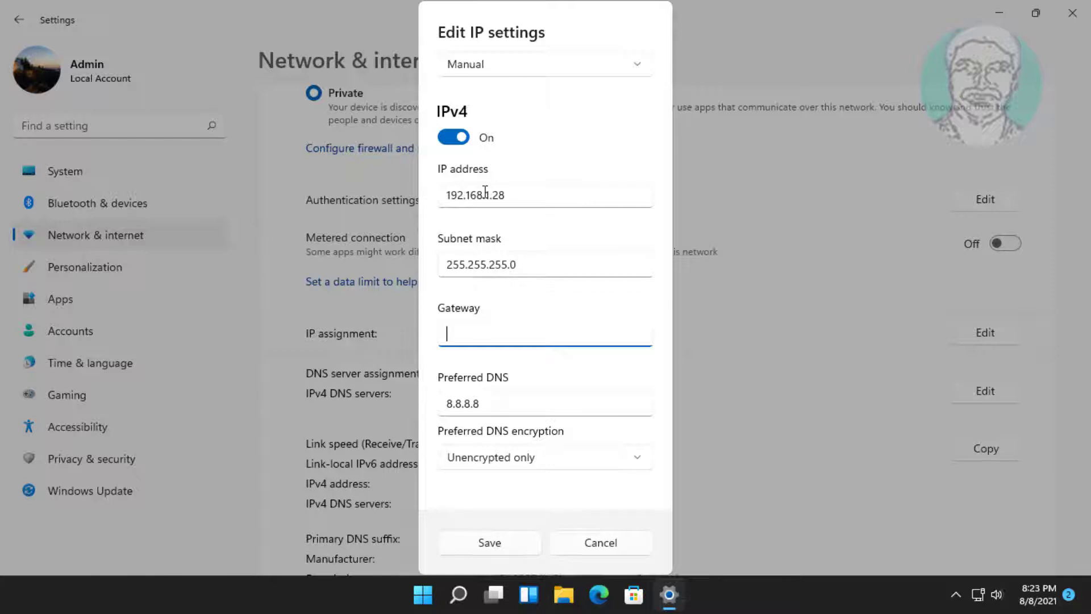
type("192.168.1.1")
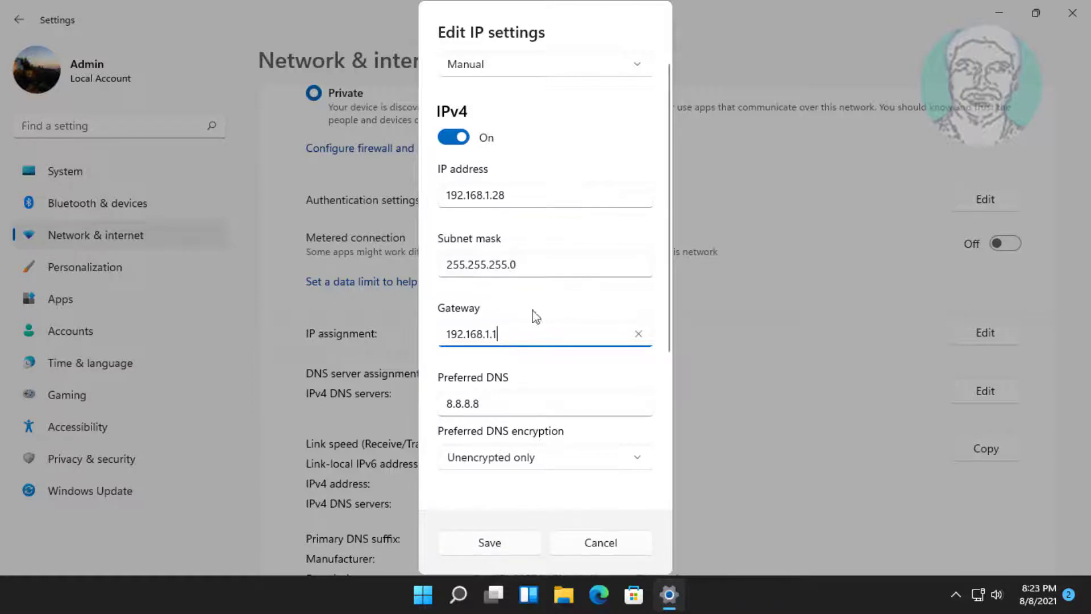
left_click(488, 543)
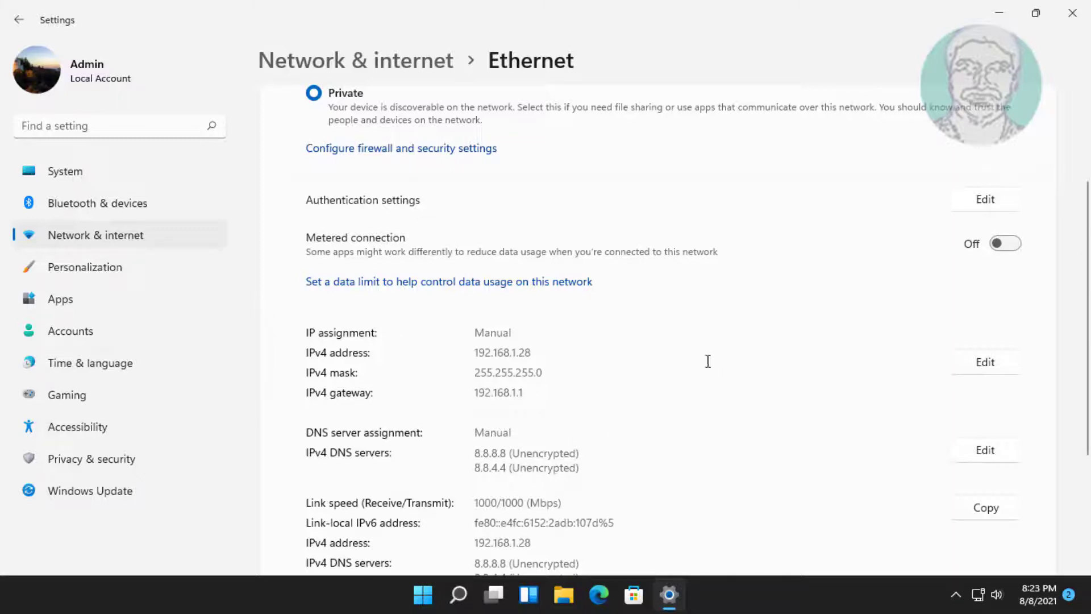
mouse_move(1072, 13)
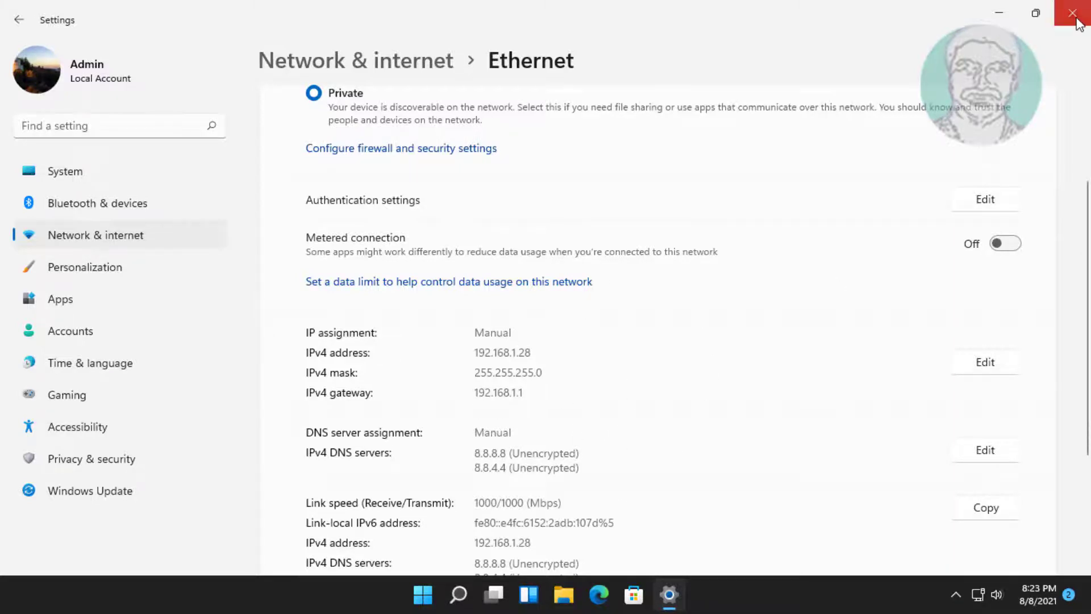
- Close the Settings window to return to the desktop
left_click(1074, 13)
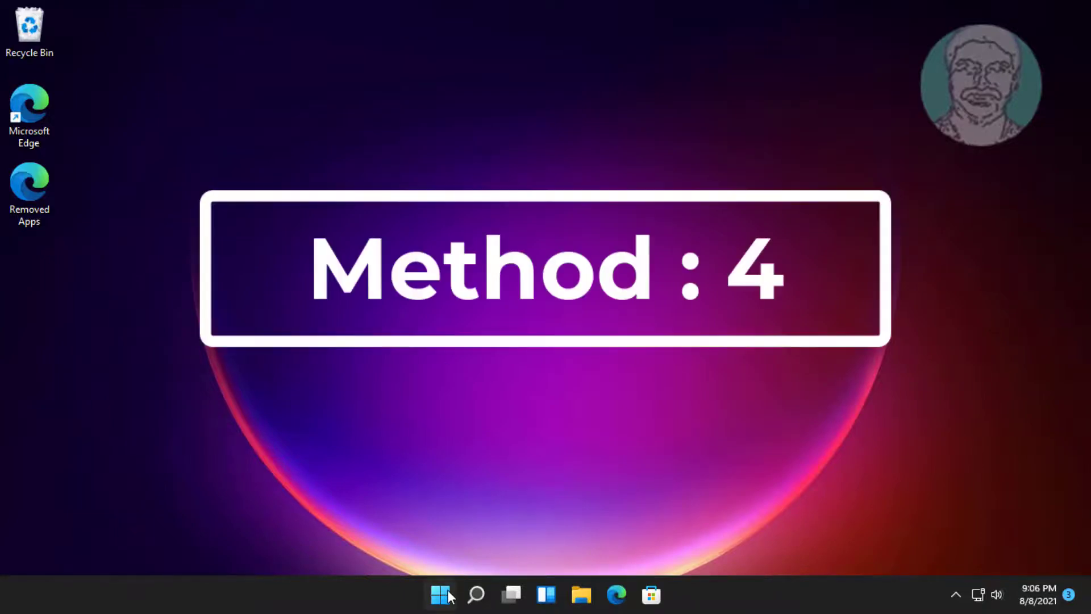
- Reopen Settings from Start and go to the Network & internet page
left_click(440, 595)
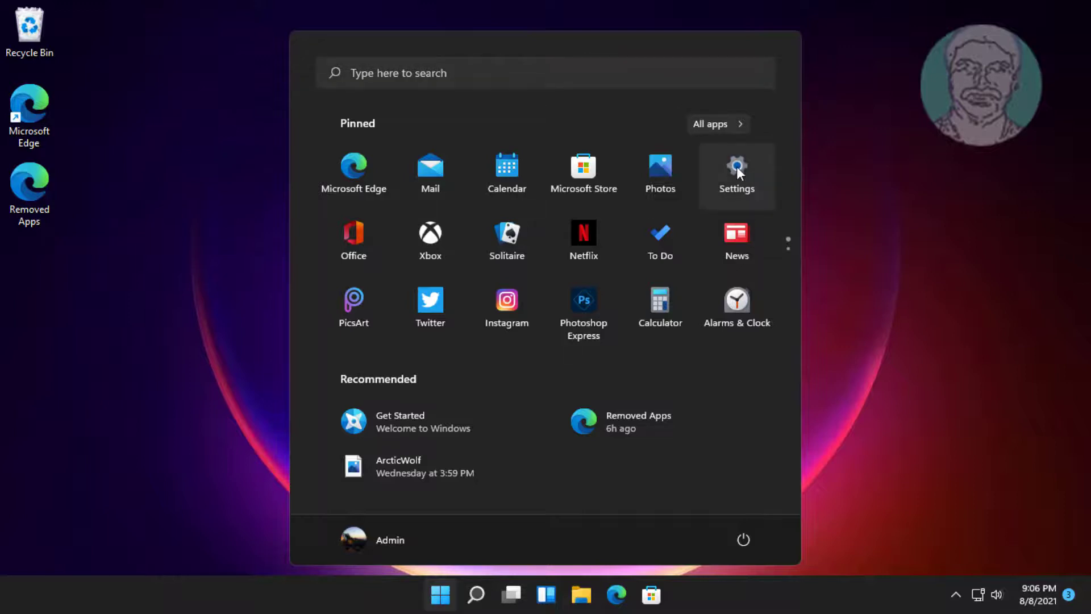
left_click(736, 171)
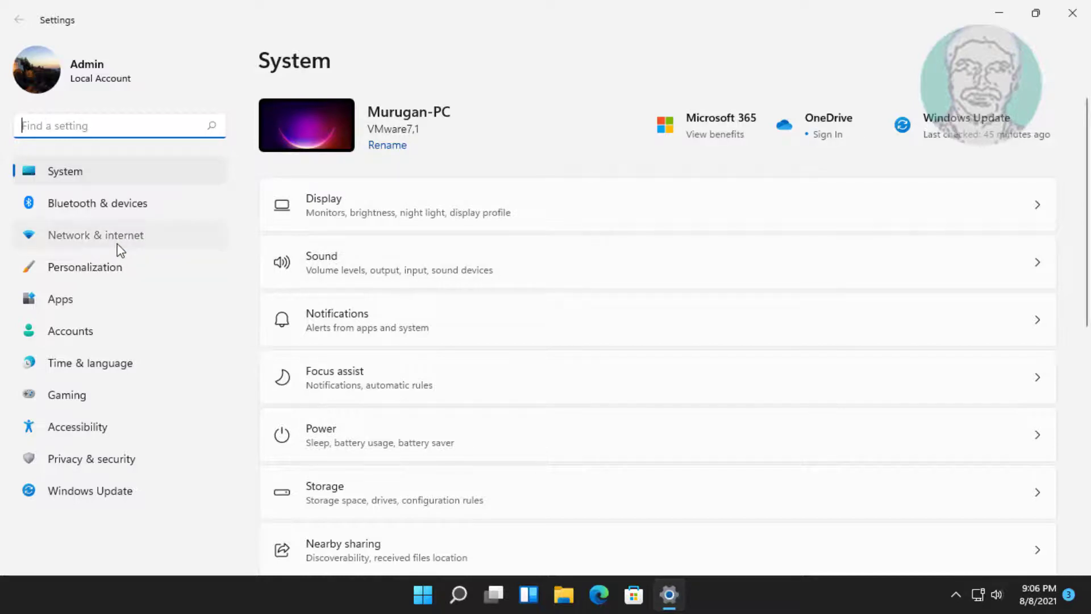
left_click(95, 234)
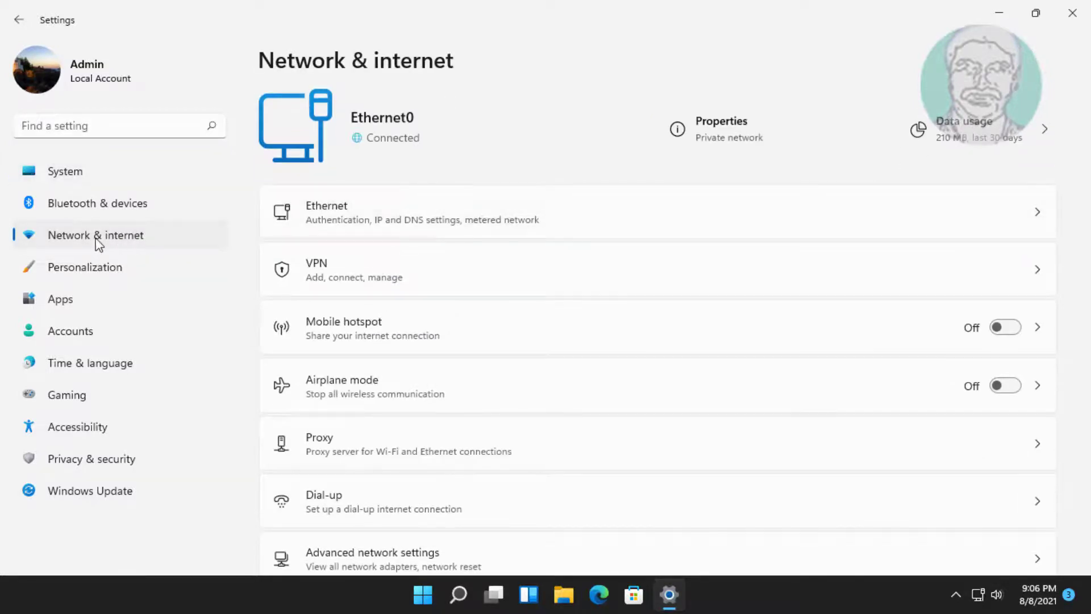
scroll("down", 3)
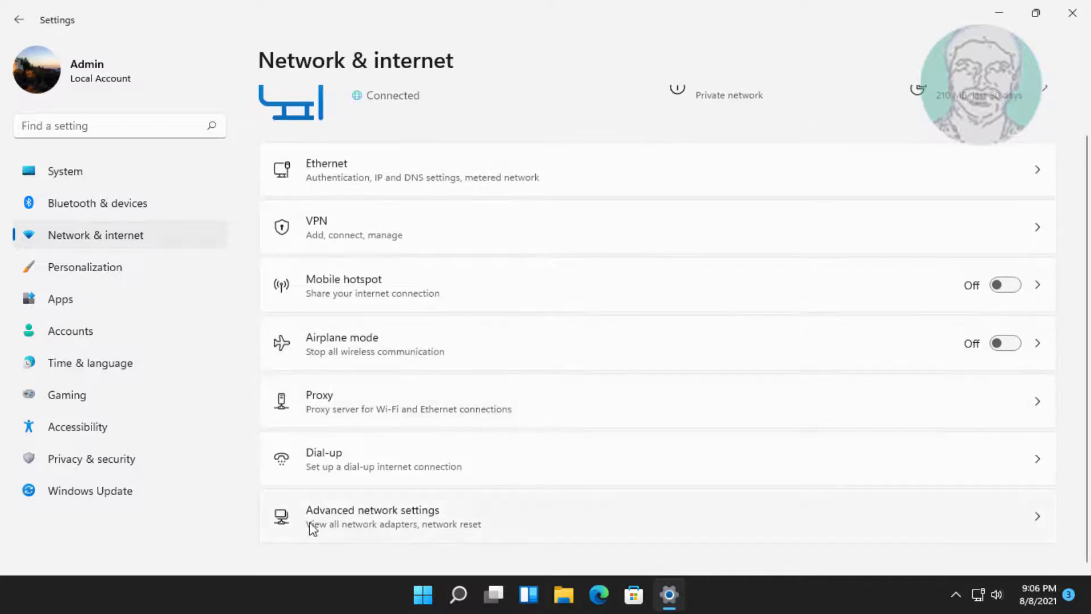
- In Advanced network settings, disable the Ethernet0 adapter and enable it again
left_click(373, 516)
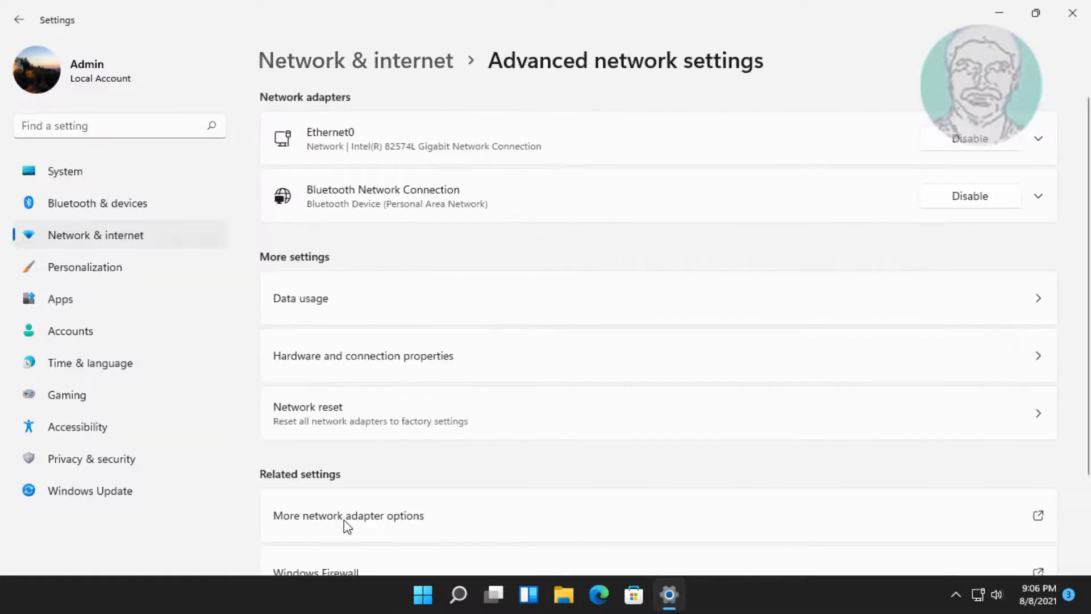
mouse_move(470, 132)
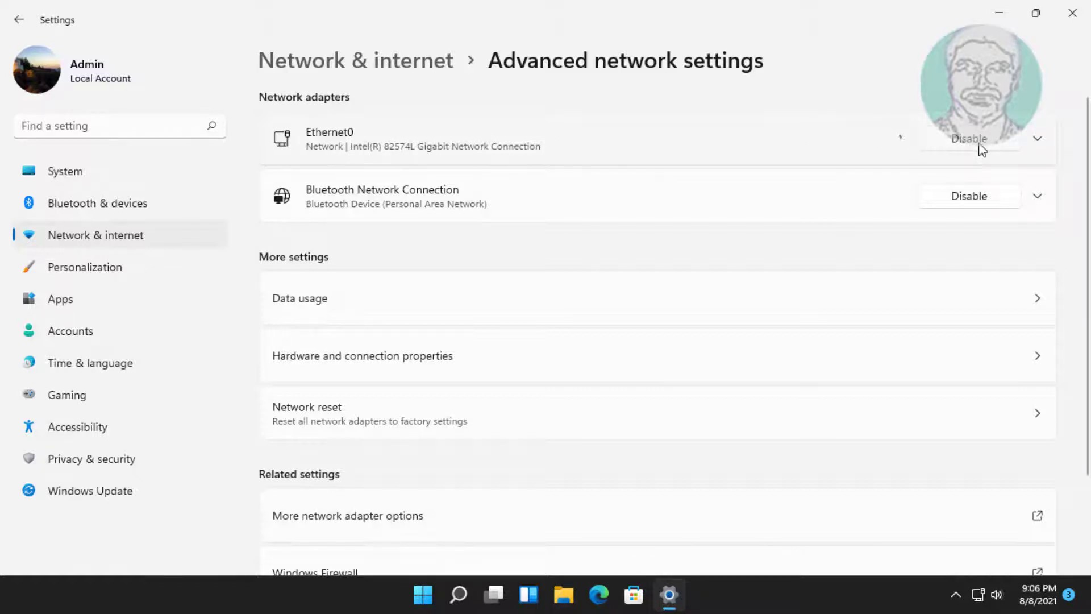
left_click(969, 139)
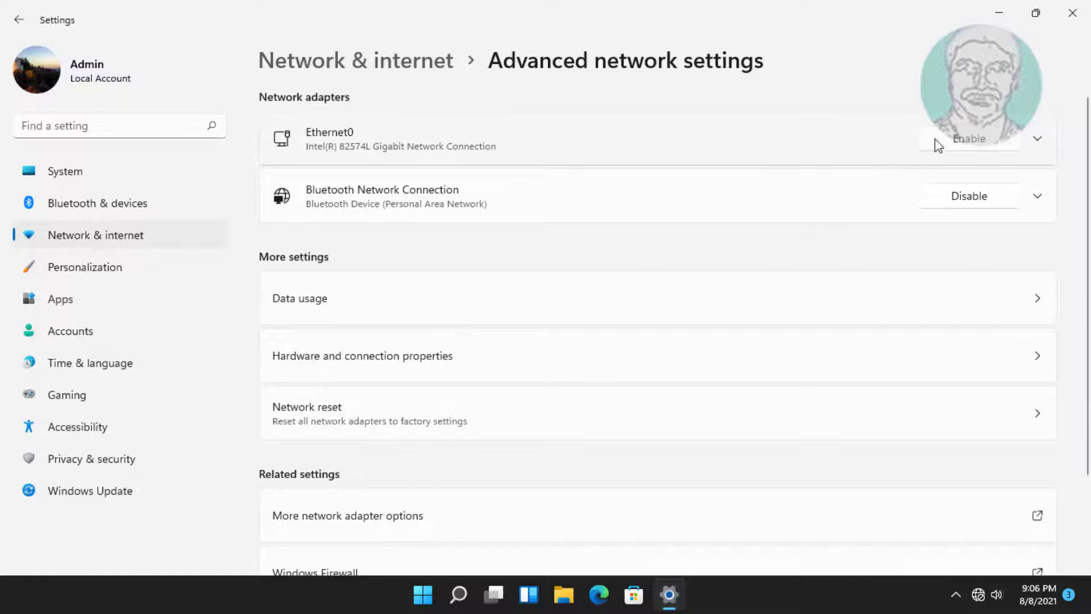
left_click(968, 139)
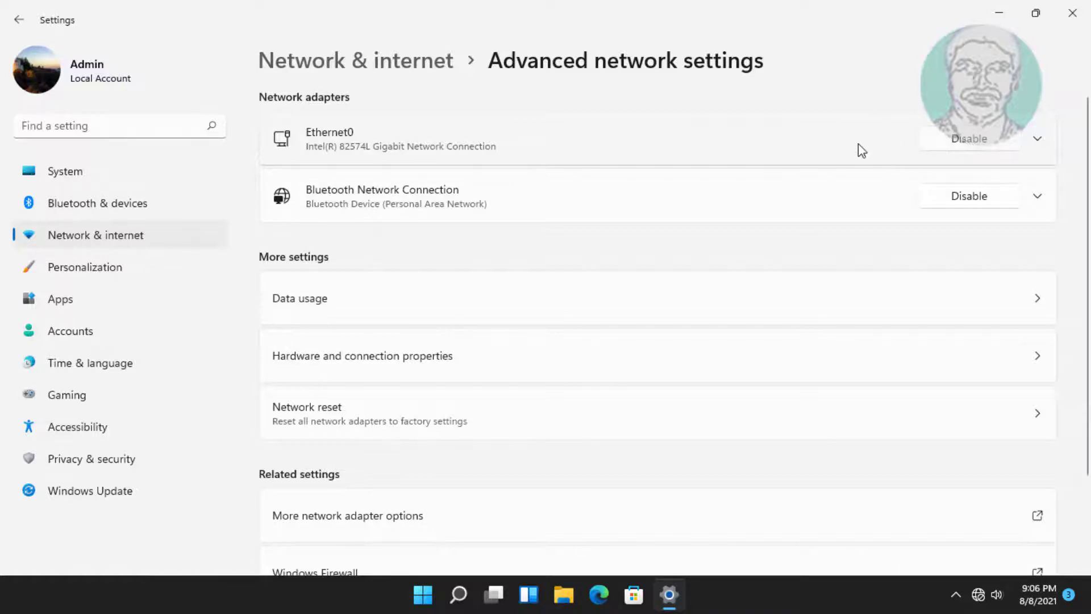
left_click(968, 139)
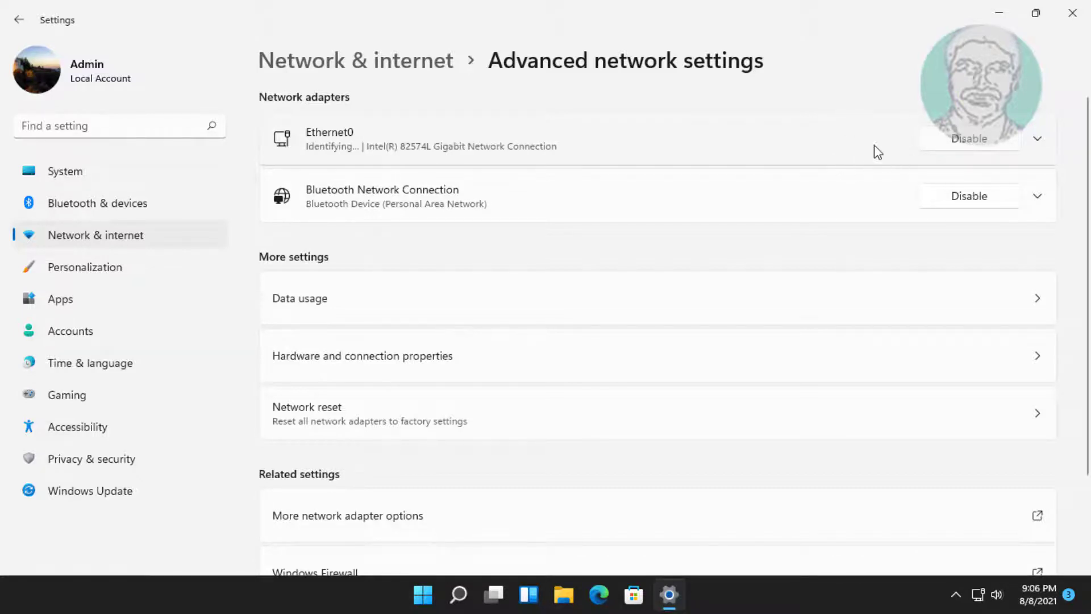
mouse_move(864, 146)
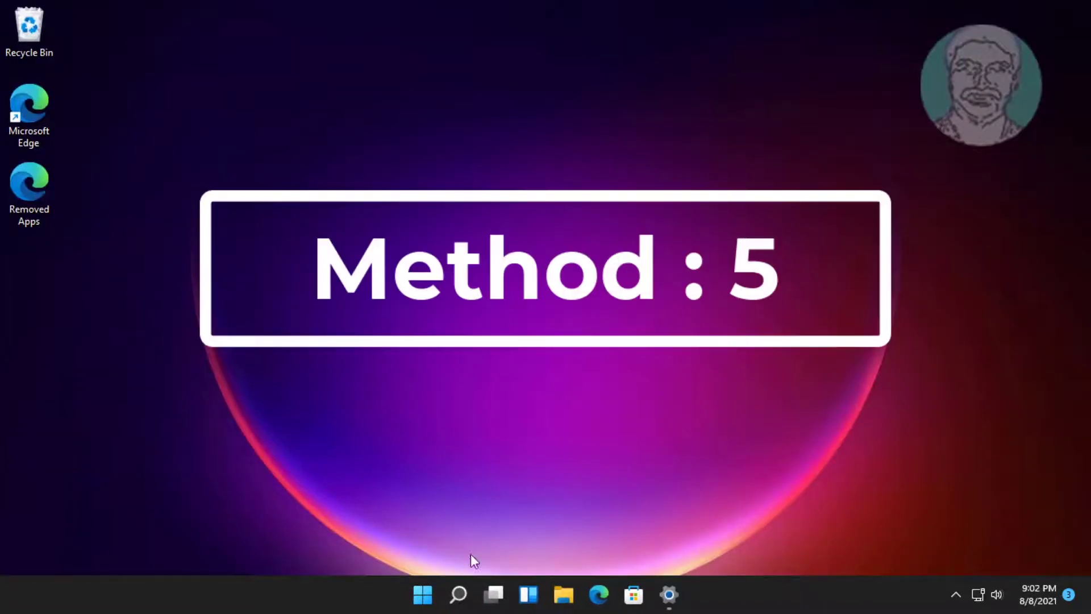
- Search for 'device Manager' and open Device Manager
left_click(457, 594)
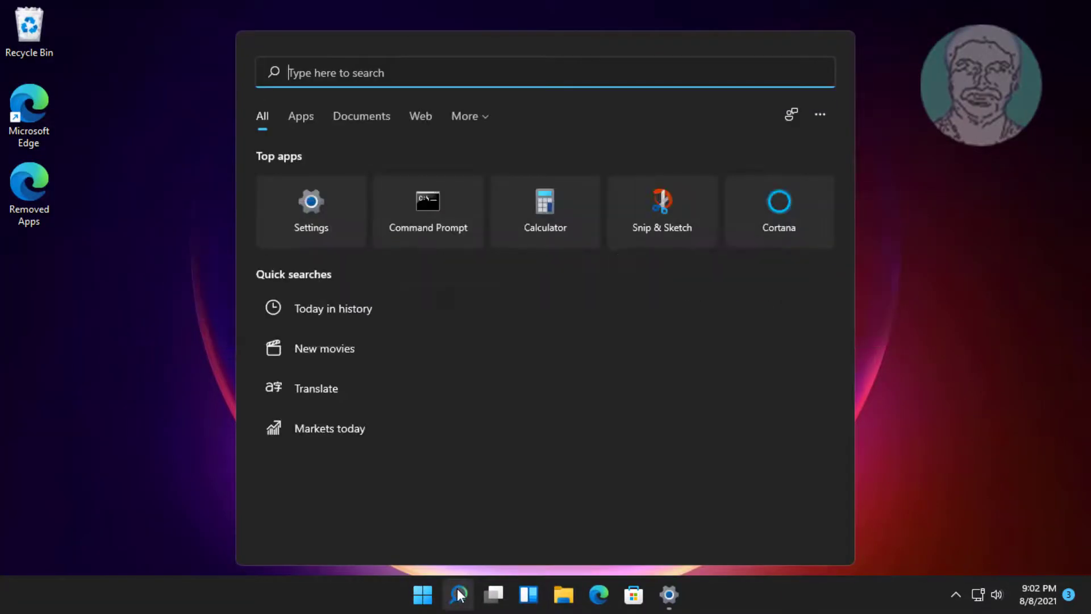
type("device Manager")
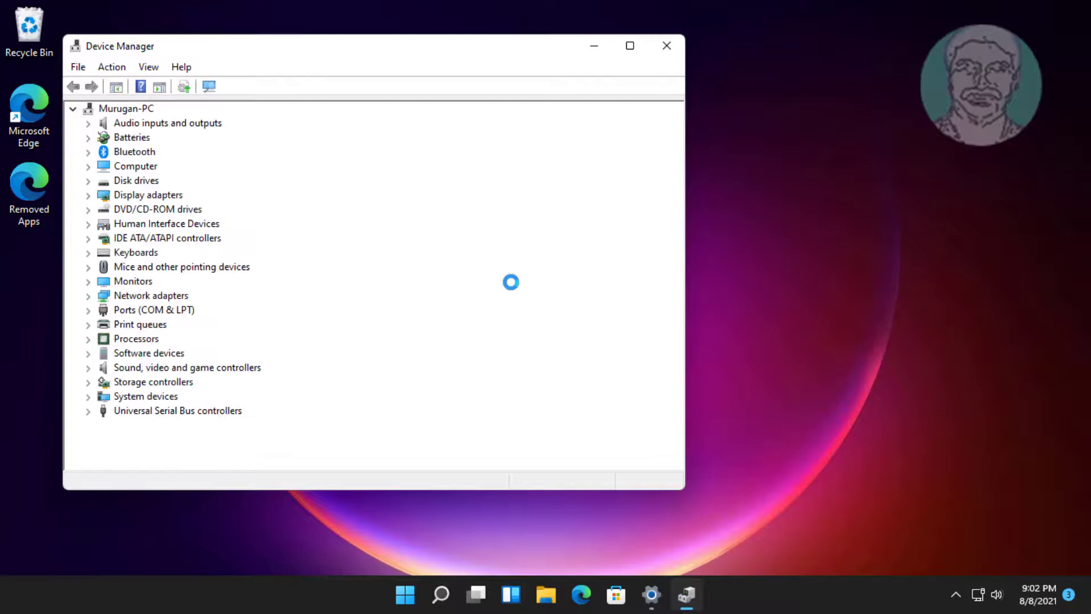
- Expand Network adapters and bring up the context menu for the Intel(R) 82574L Gigabit Network Connection
left_click(150, 296)
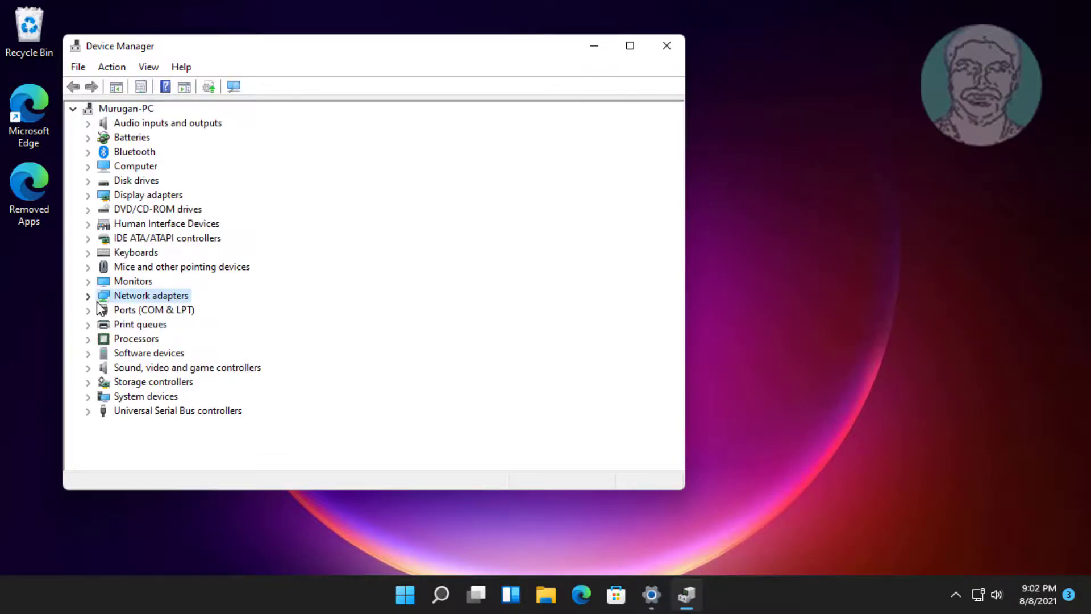
left_click(88, 295)
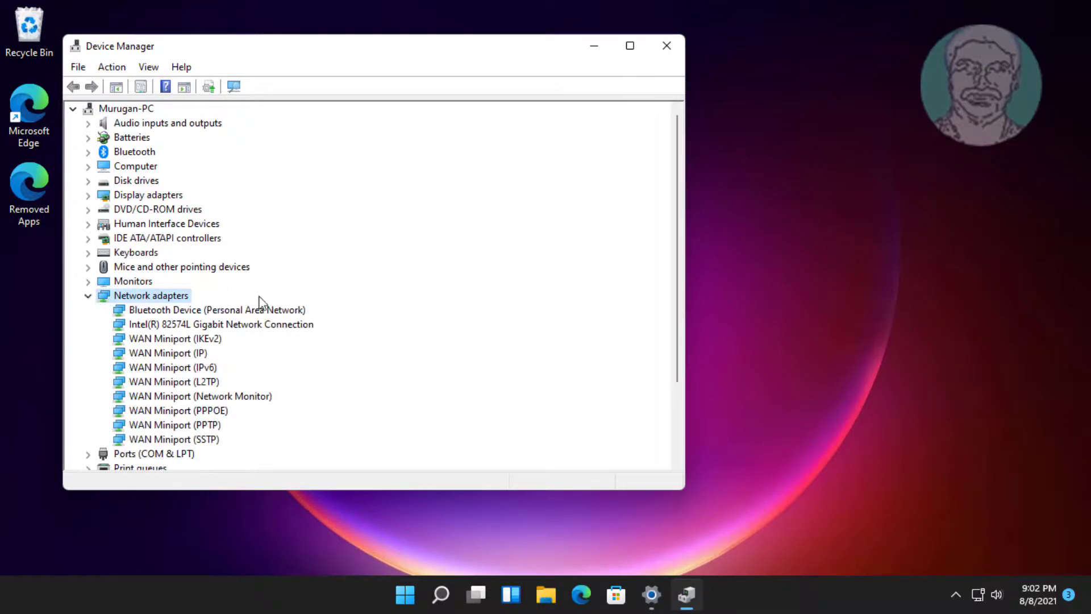
left_click(221, 324)
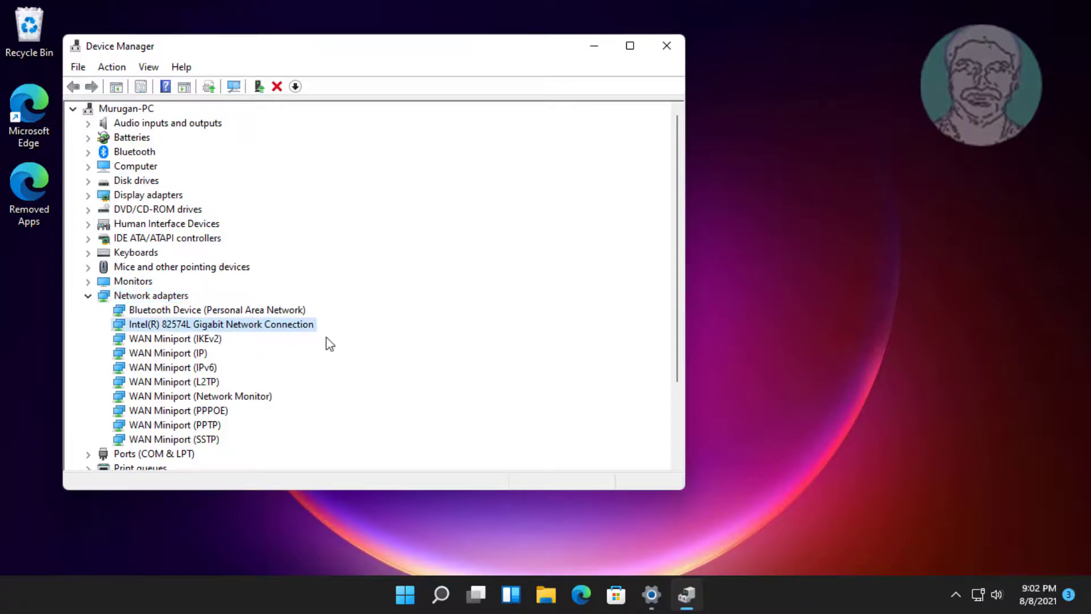
right_click(221, 324)
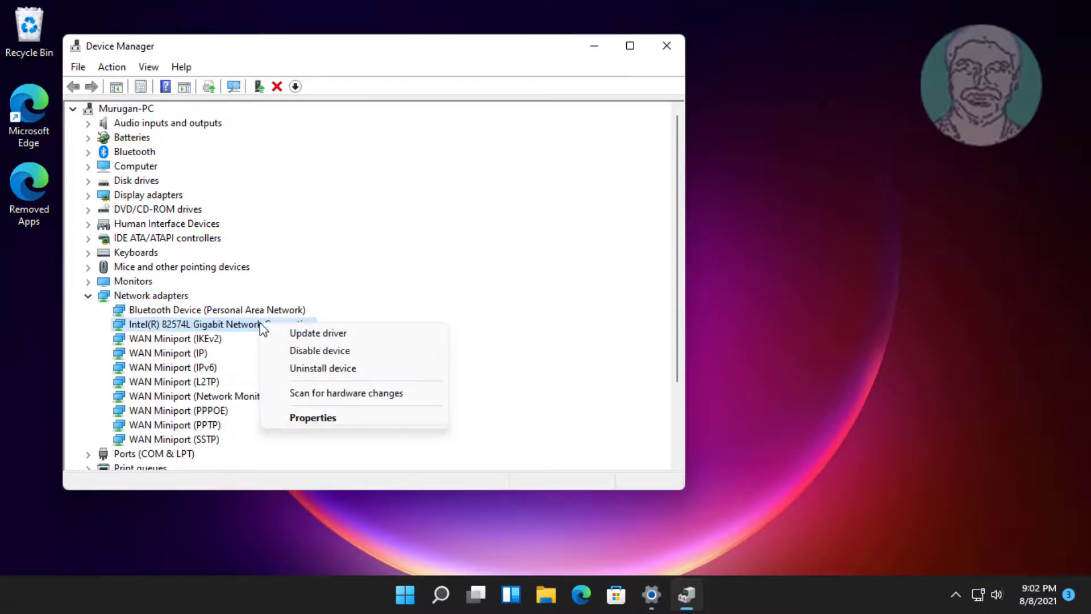
- Update the Intel adapter's driver by picking Intel(R) 82574L Gigabit Network Connection from drivers on this computer
left_click(319, 333)
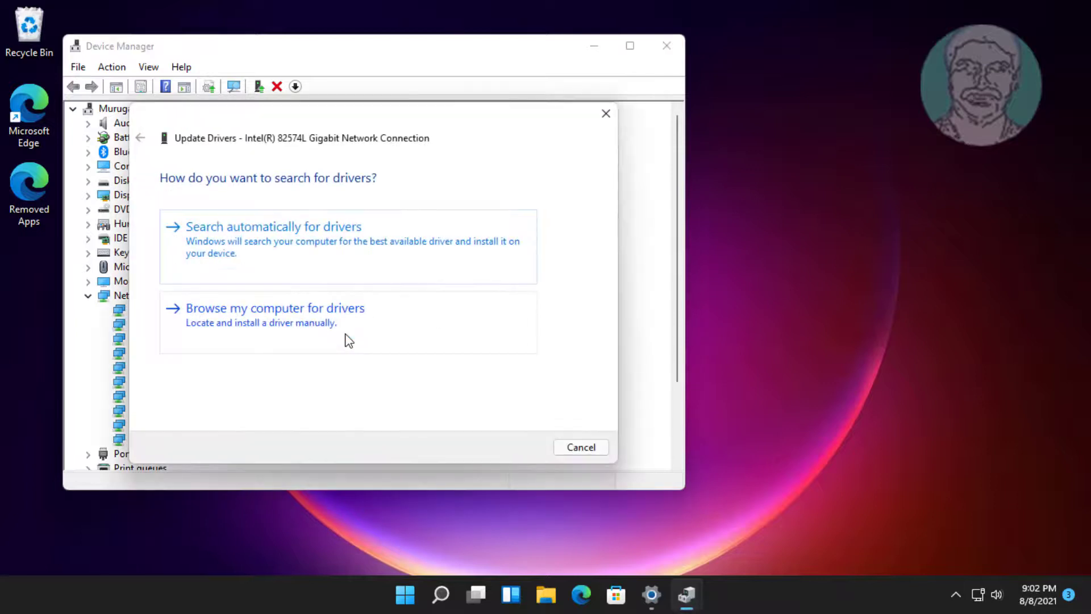
left_click(274, 308)
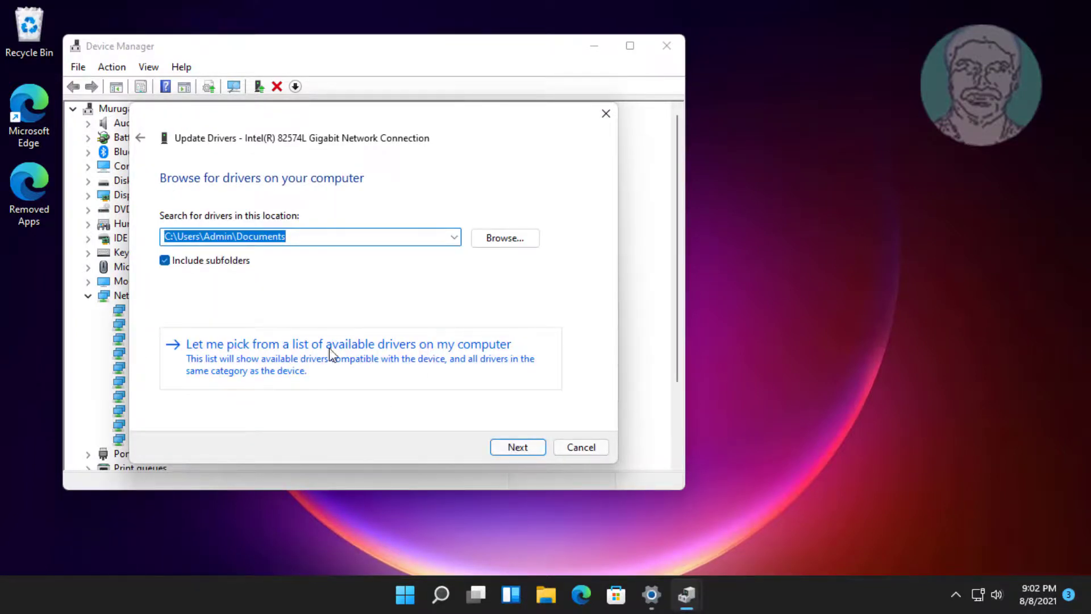
left_click(348, 343)
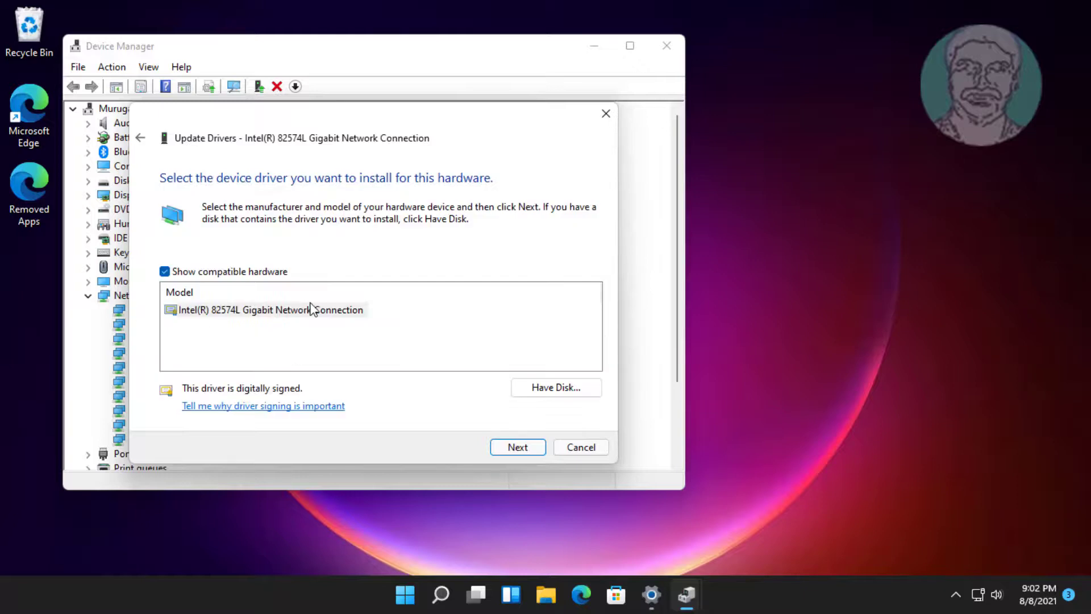
left_click(271, 309)
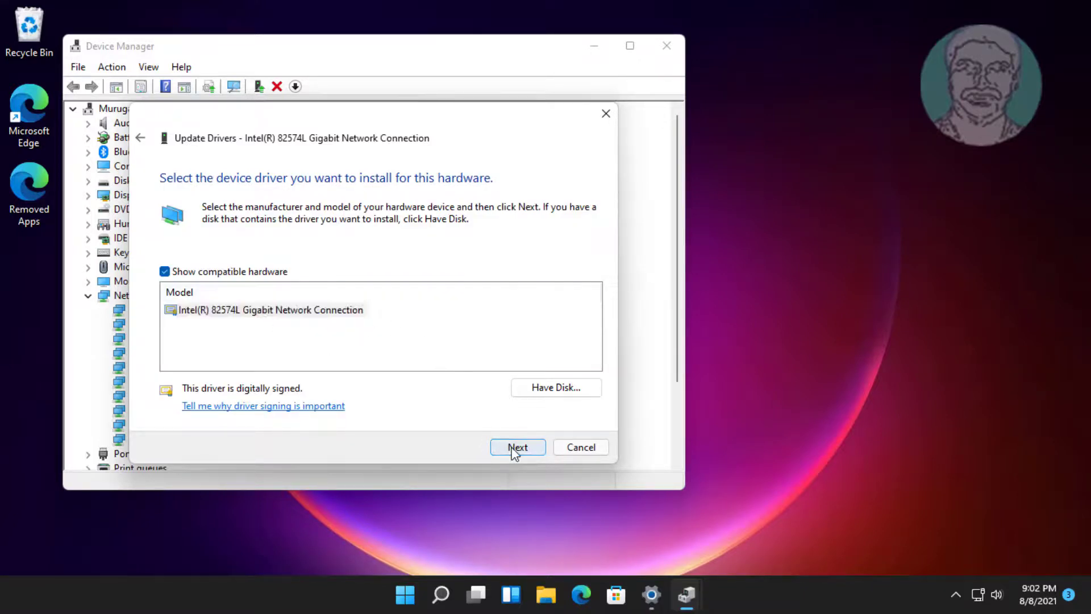
- Install the chosen driver, dismiss the success confirmation and close Device Manager
left_click(517, 447)
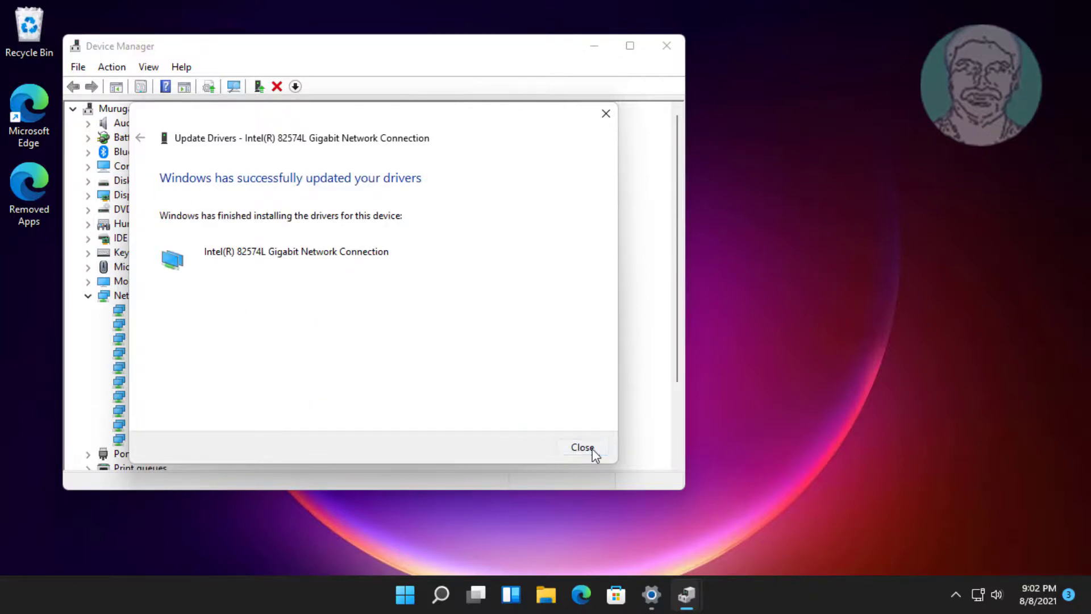
left_click(582, 447)
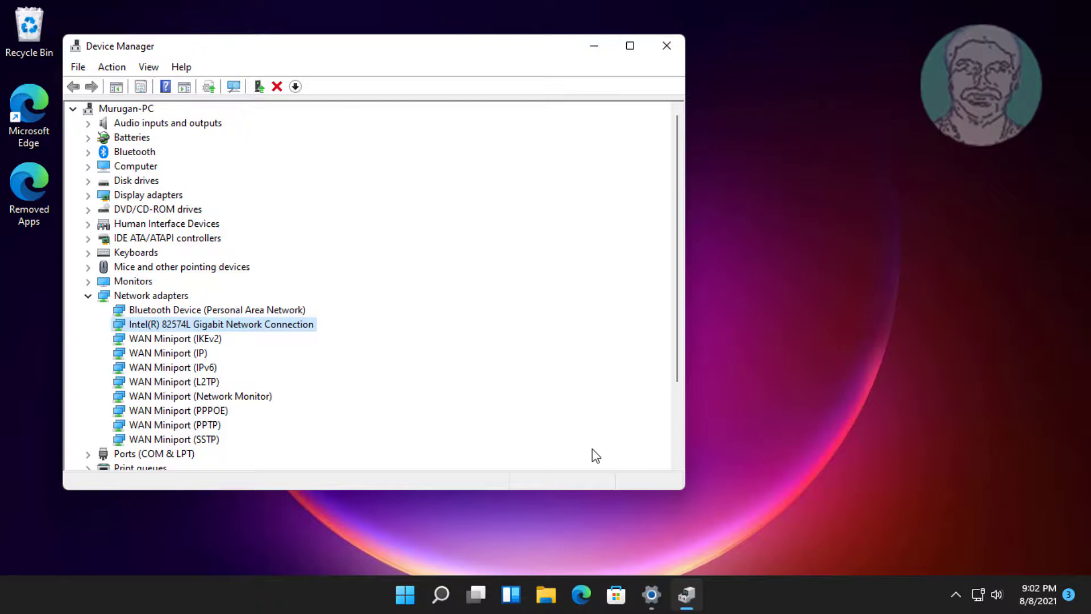
mouse_move(685, 52)
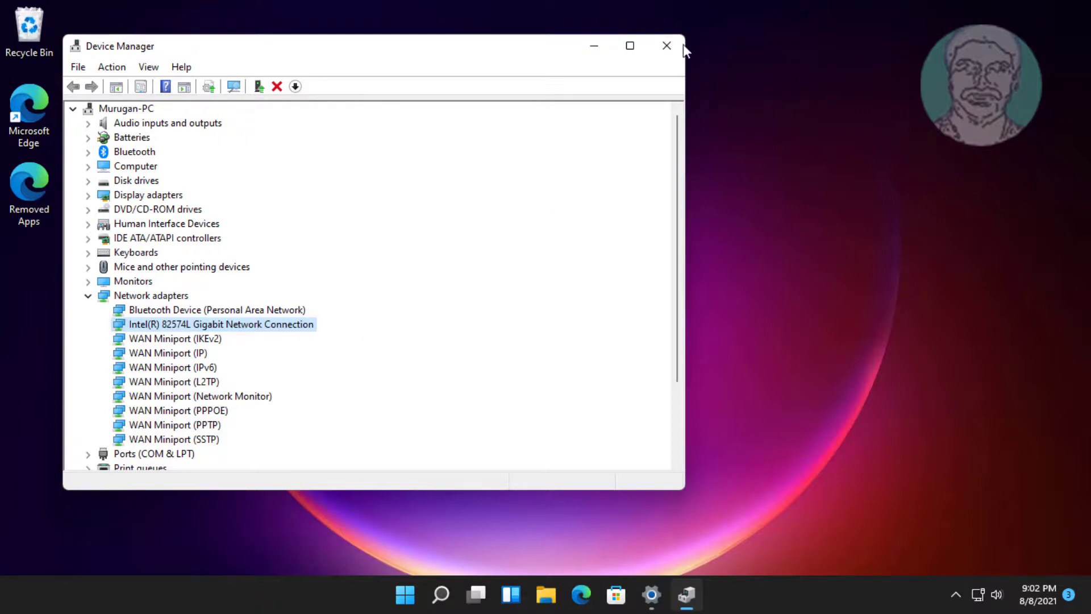
left_click(666, 46)
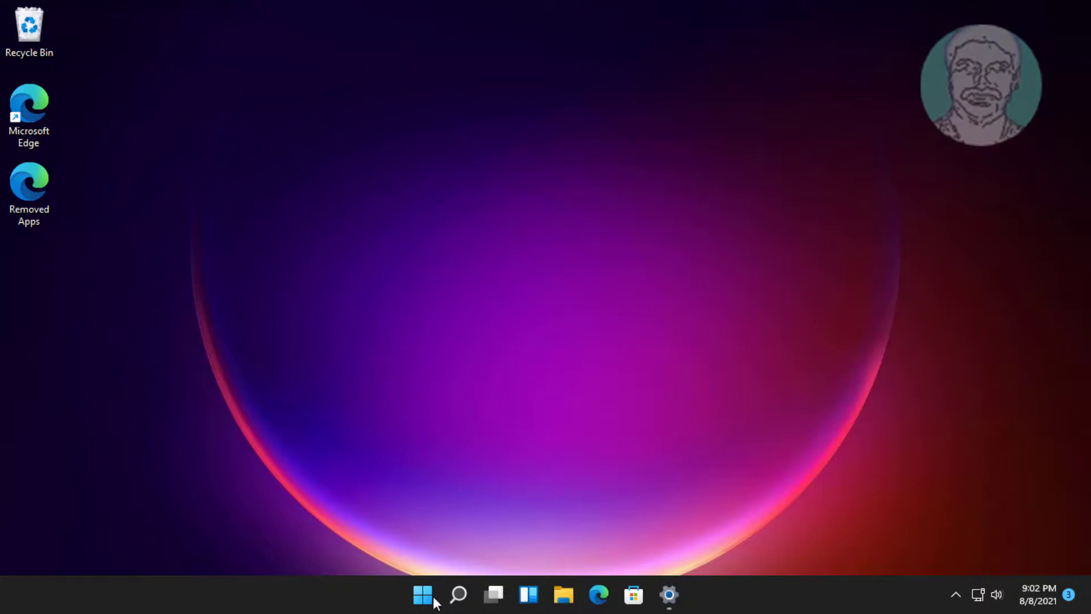
- Search 'dev' from the taskbar and launch Device Manager from the results
left_click(457, 594)
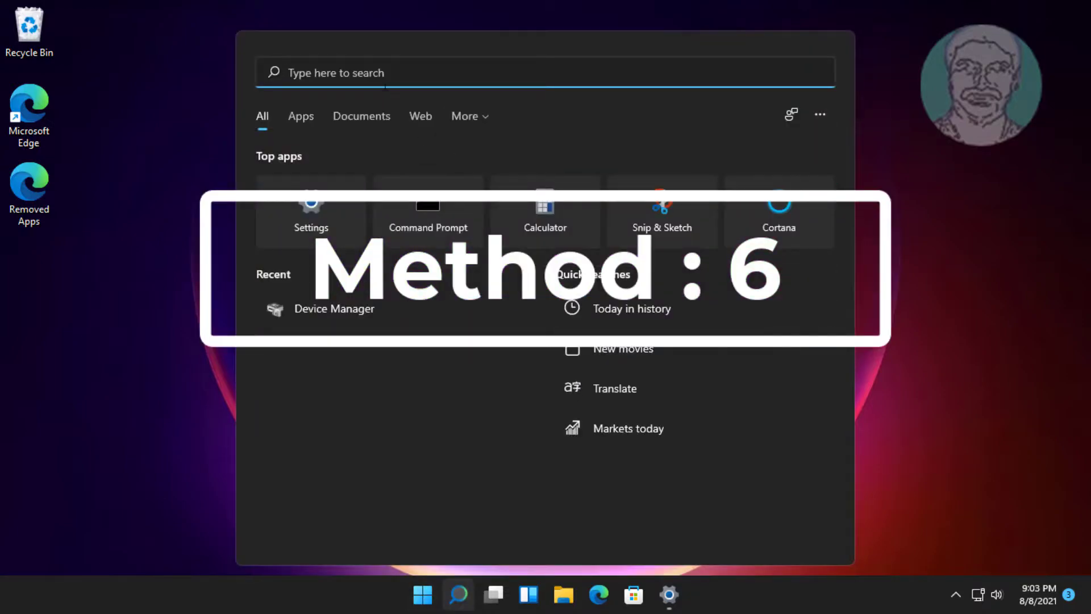
type("device manager")
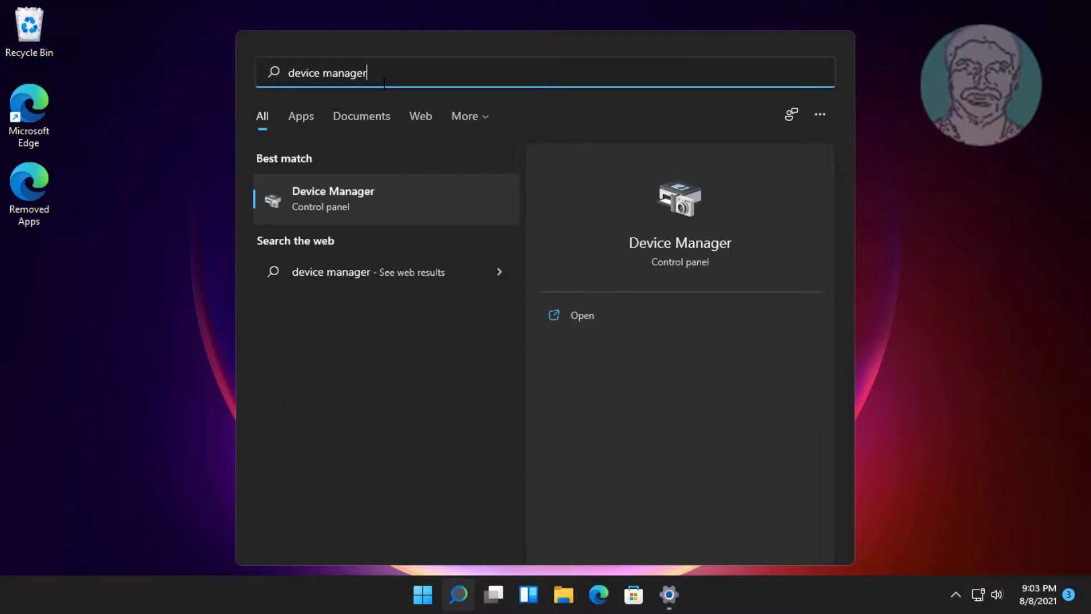
mouse_move(314, 203)
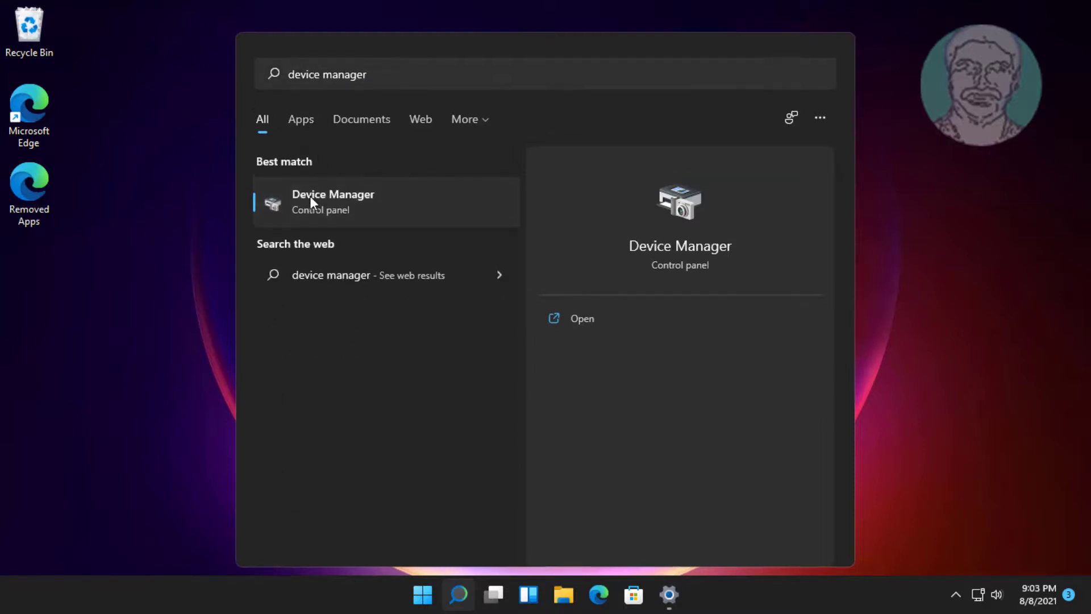
left_click(333, 202)
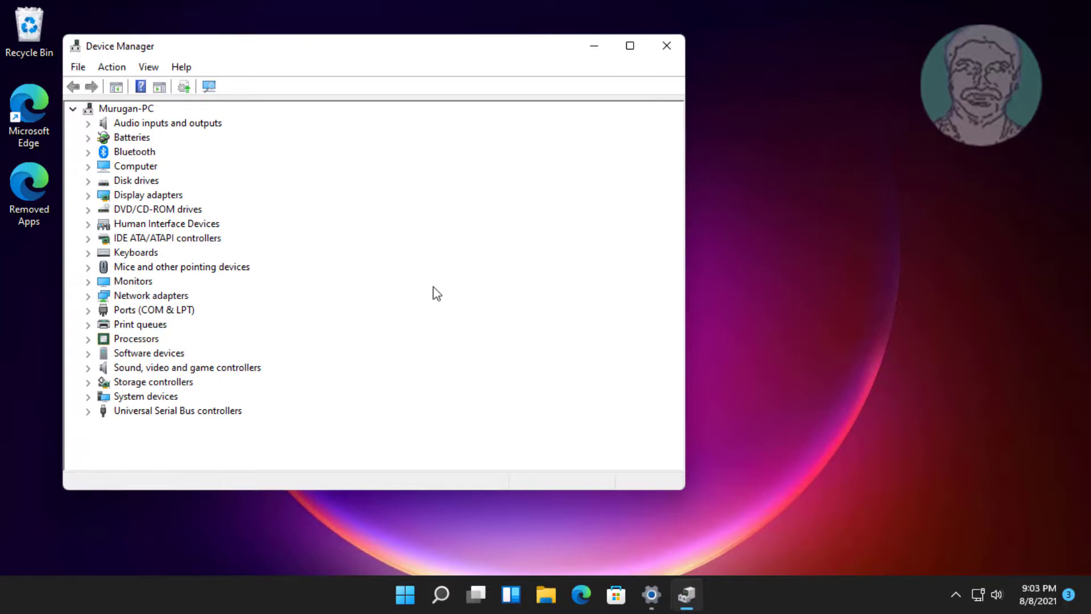
- Uninstall the Intel(R) 82574L Gigabit Network Connection adapter under Network adapters and confirm
left_click(132, 281)
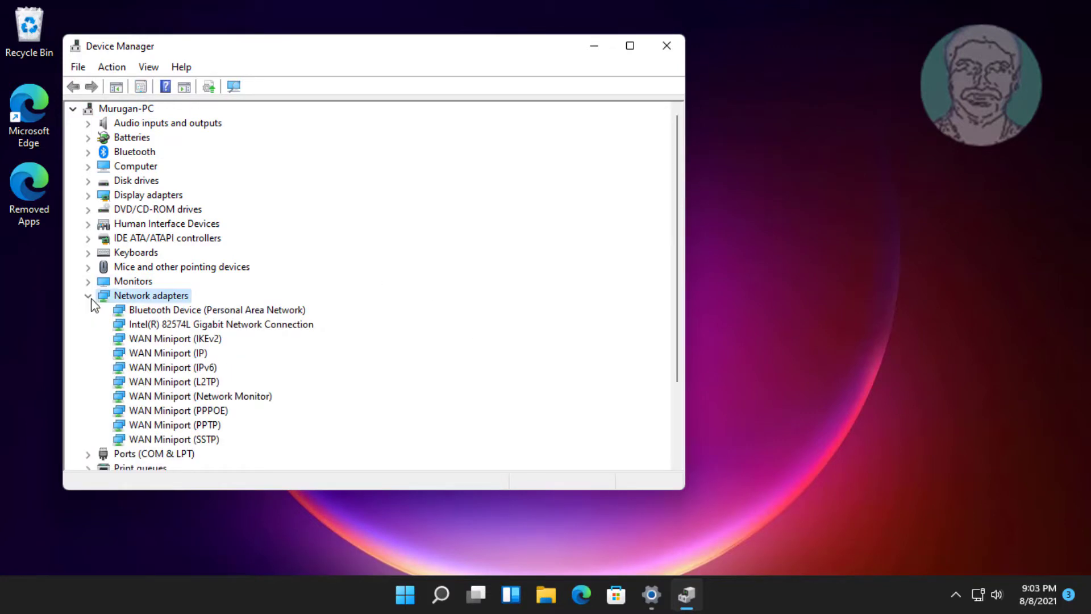
left_click(219, 324)
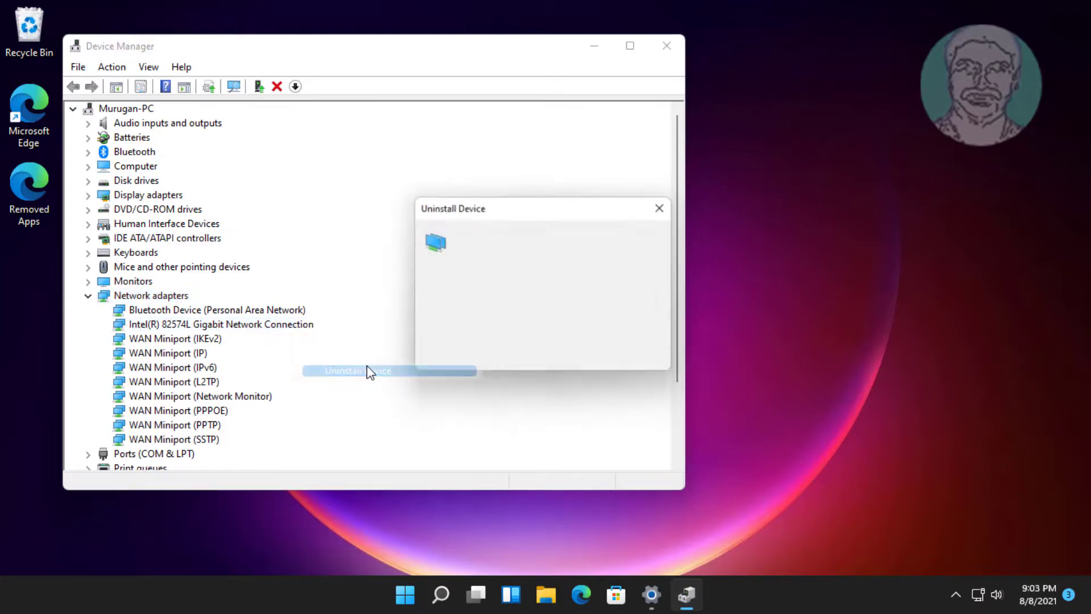
left_click(571, 357)
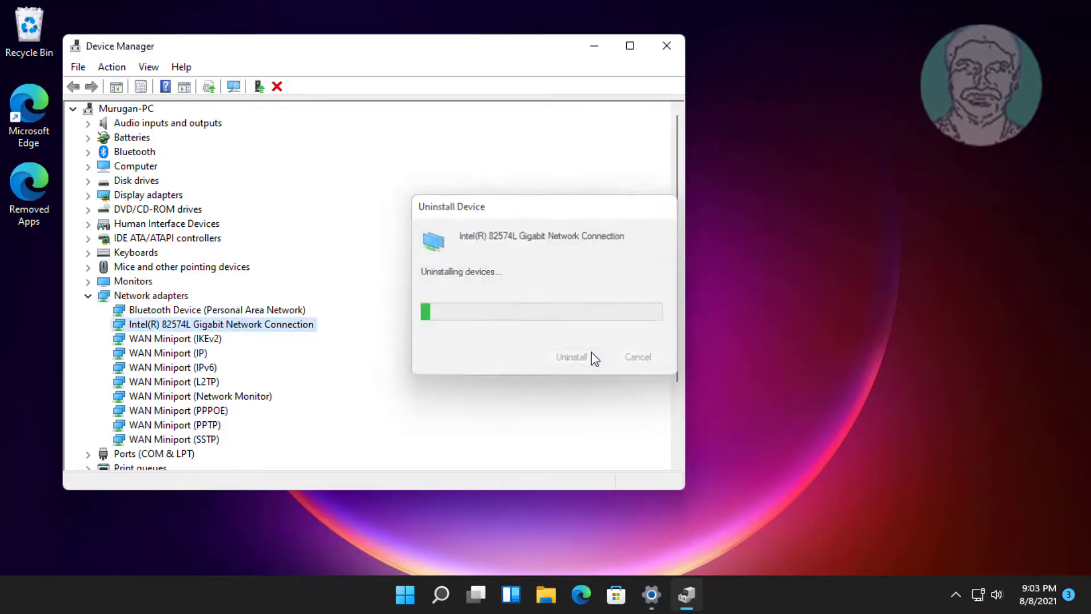
left_click(569, 357)
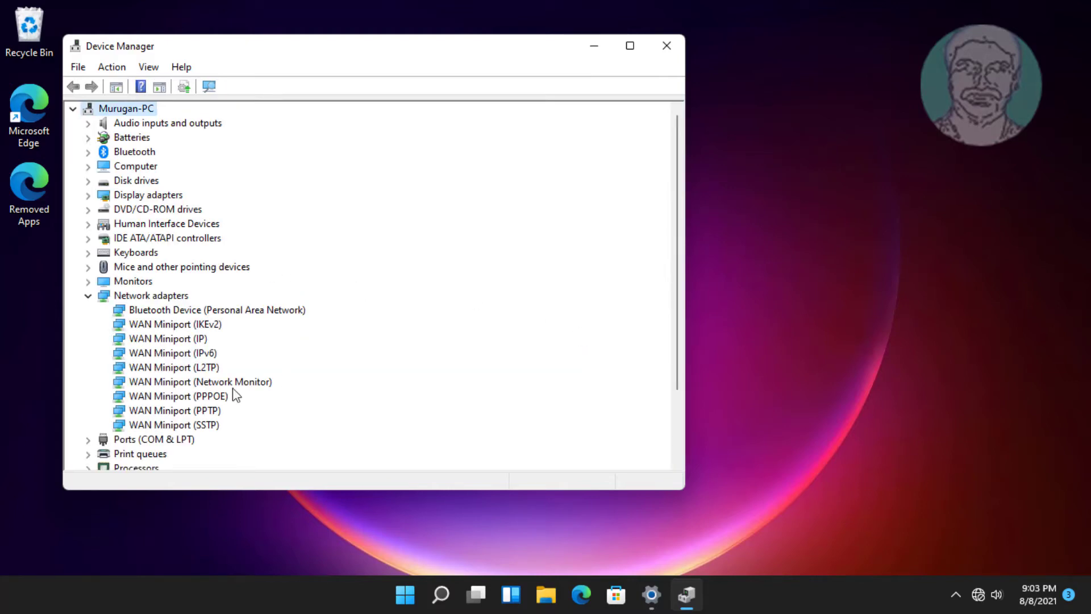
left_click(87, 296)
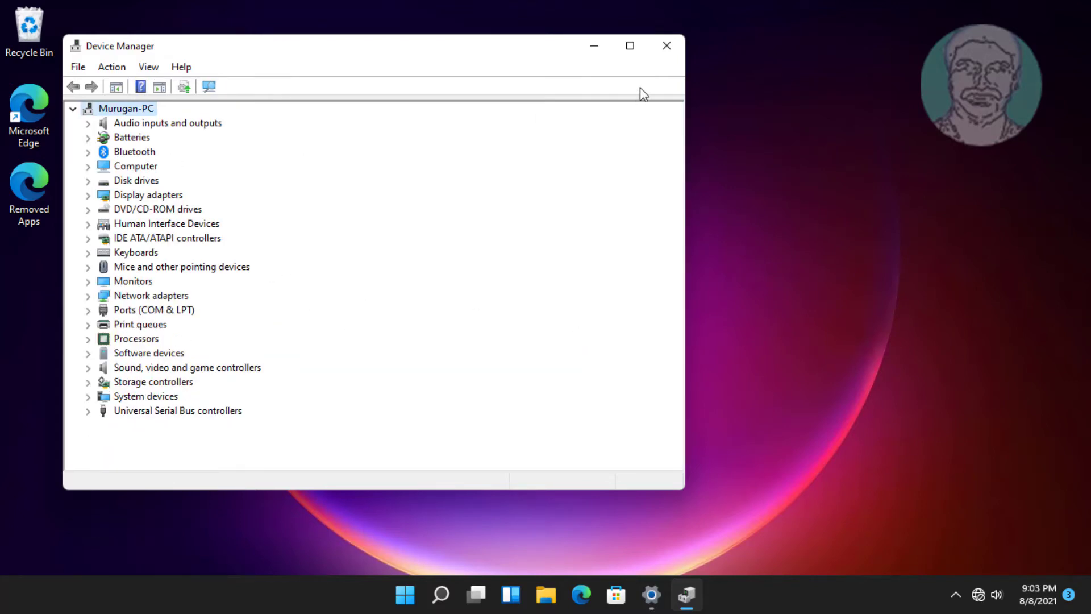
- Close Device Manager and bring up the Start menu for a restart
left_click(665, 45)
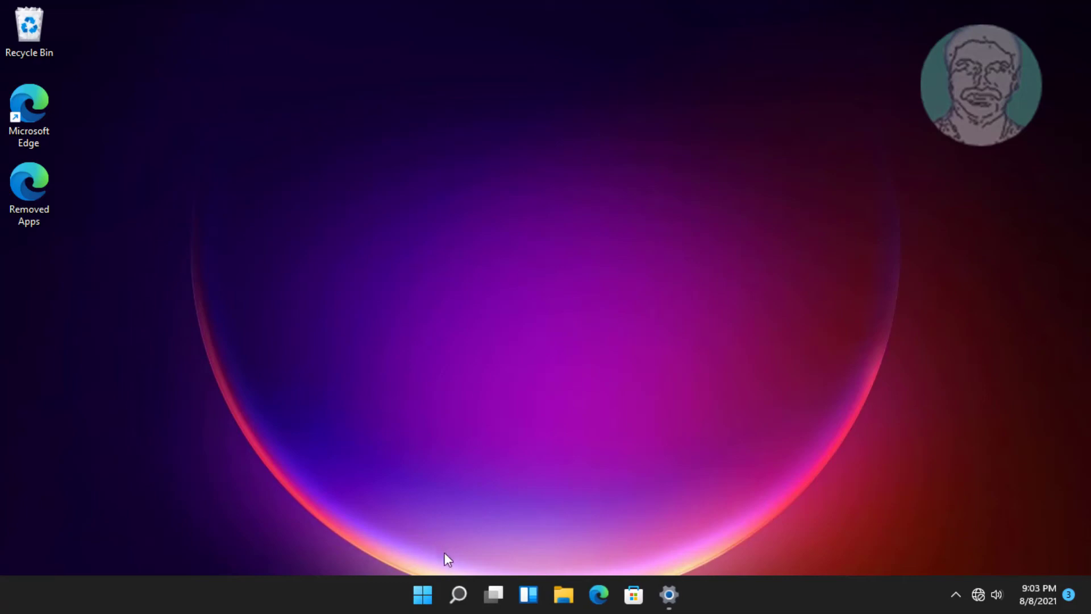
left_click(422, 594)
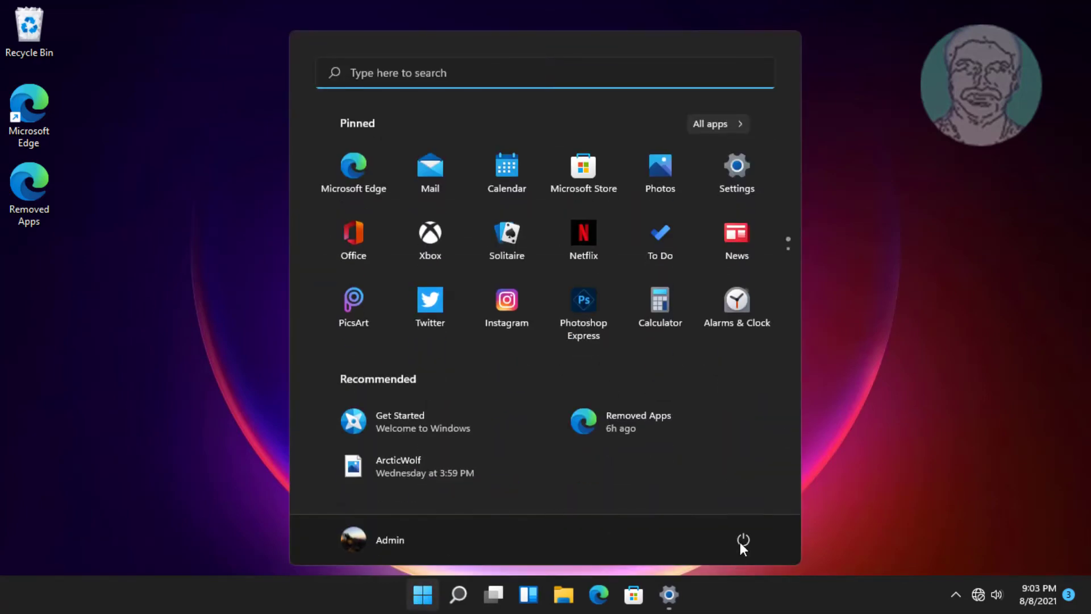